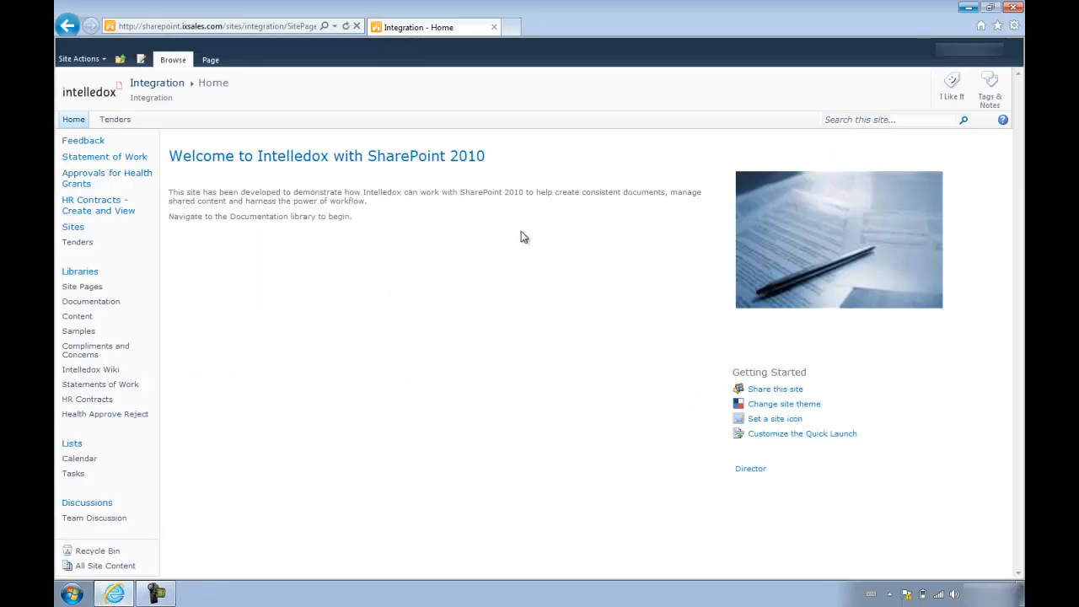
{"action": "mouse_move", "coordinate": [302, 255]}
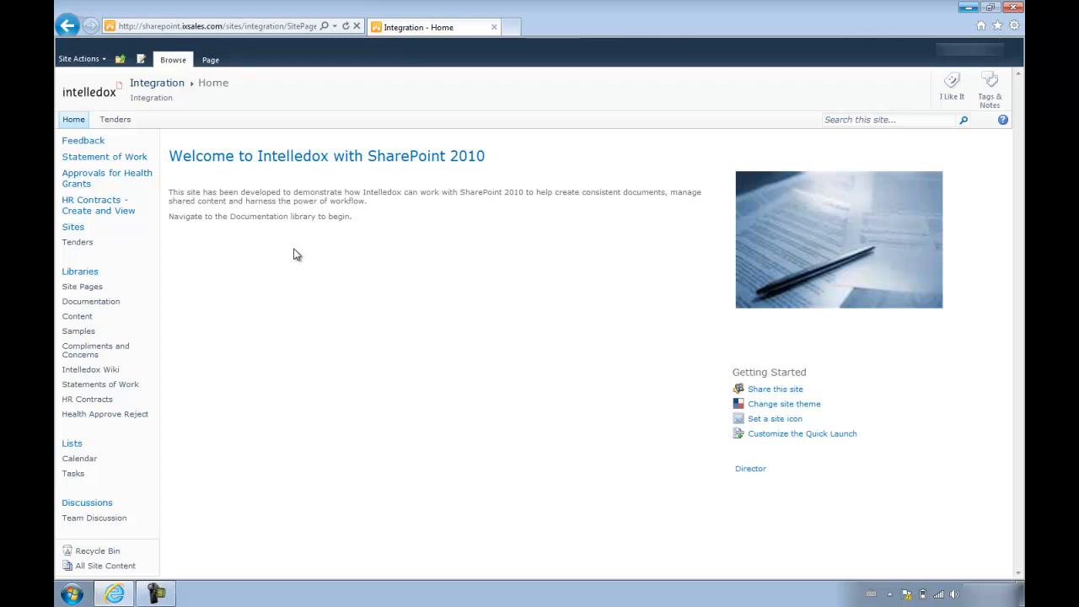
{"action": "left_click", "coordinate": [97, 205]}
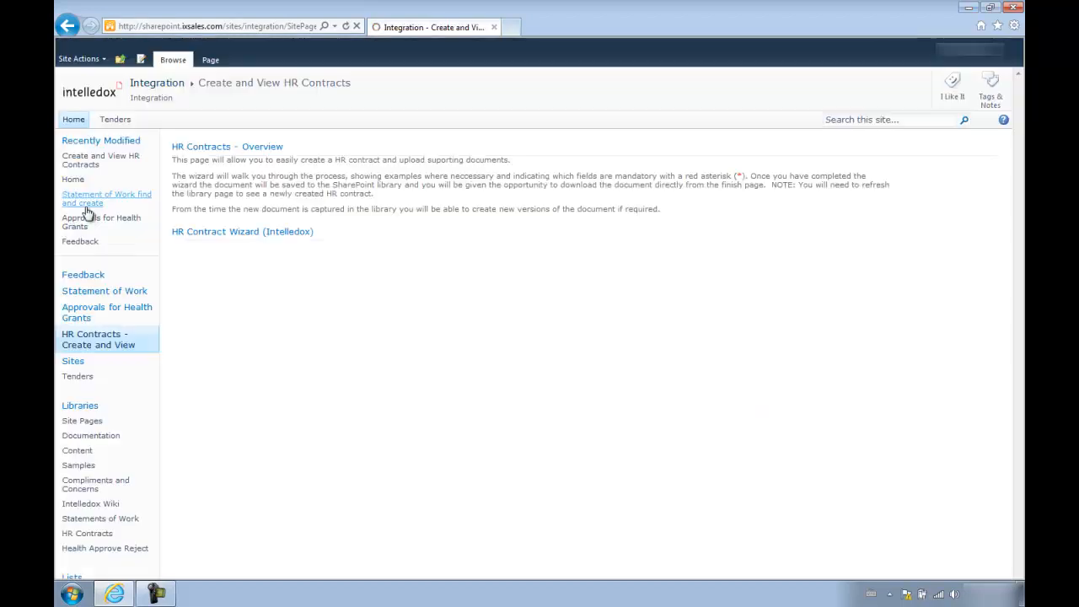
{"action": "left_click", "coordinate": [243, 231]}
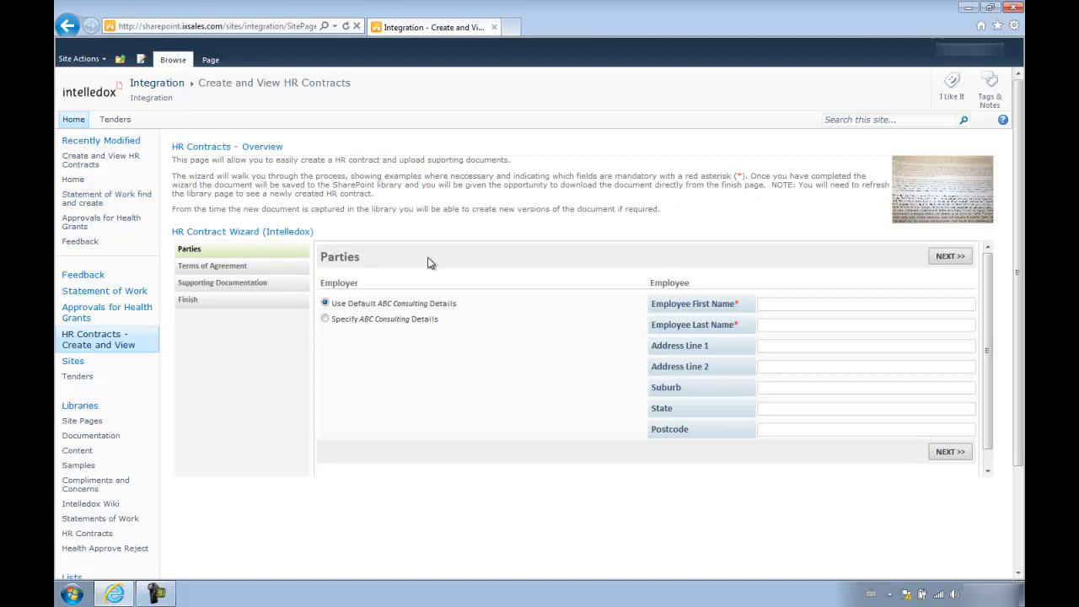
{"action": "mouse_move", "coordinate": [765, 303]}
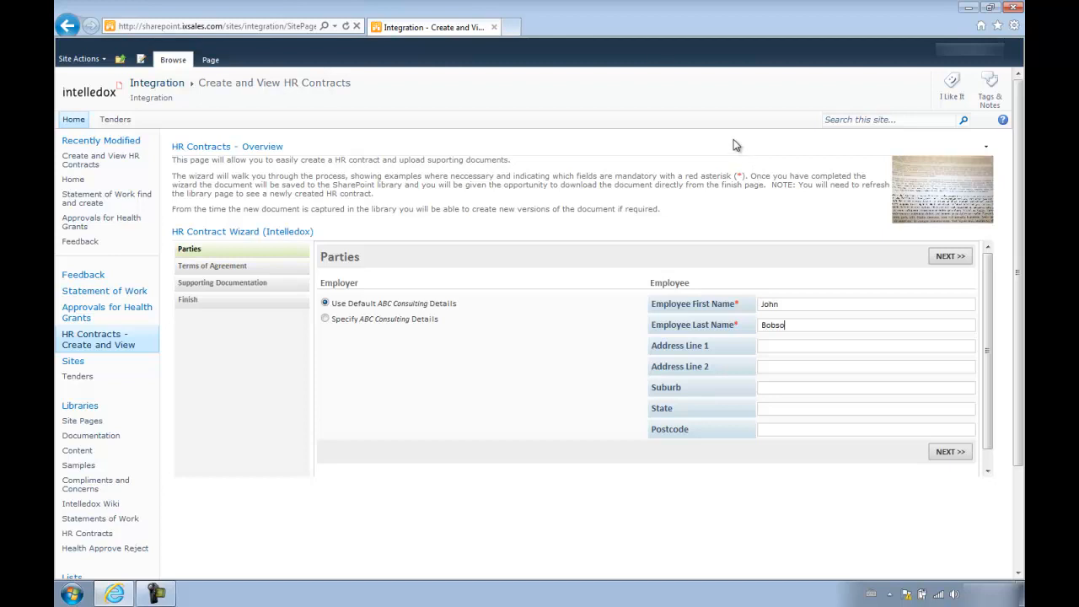
{"action": "type", "text": "123 Yarra Glen"}
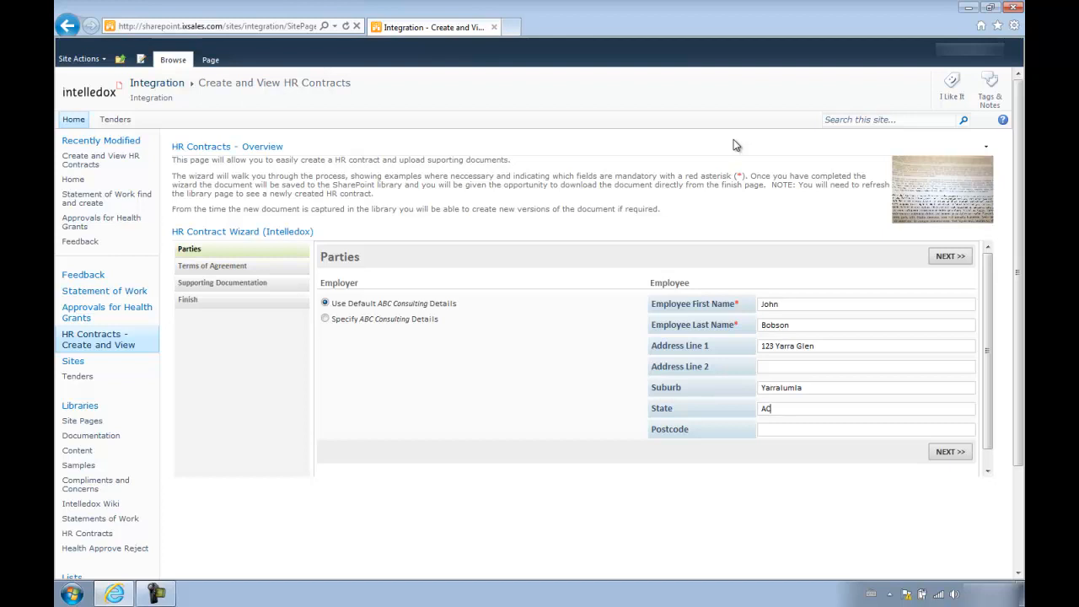
{"action": "type", "text": "2600"}
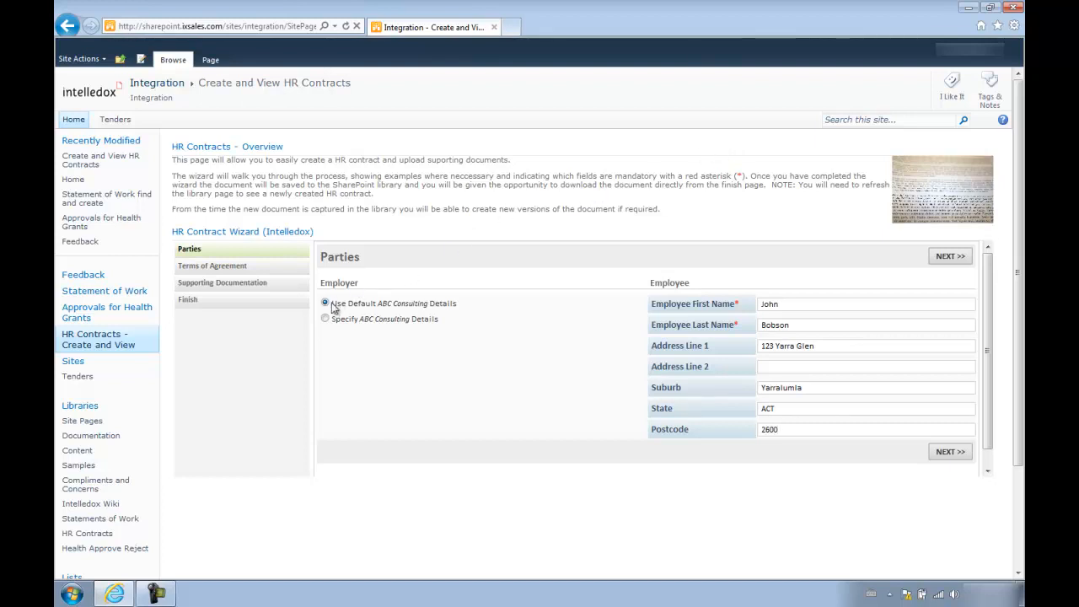
{"action": "left_click", "coordinate": [323, 319]}
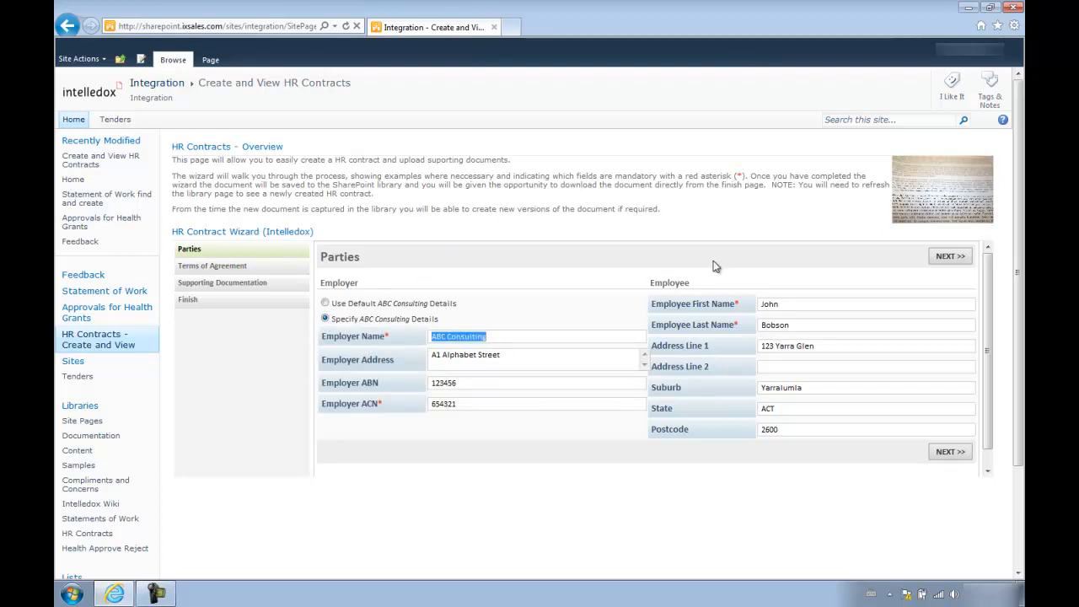
{"action": "key", "text": "Delete"}
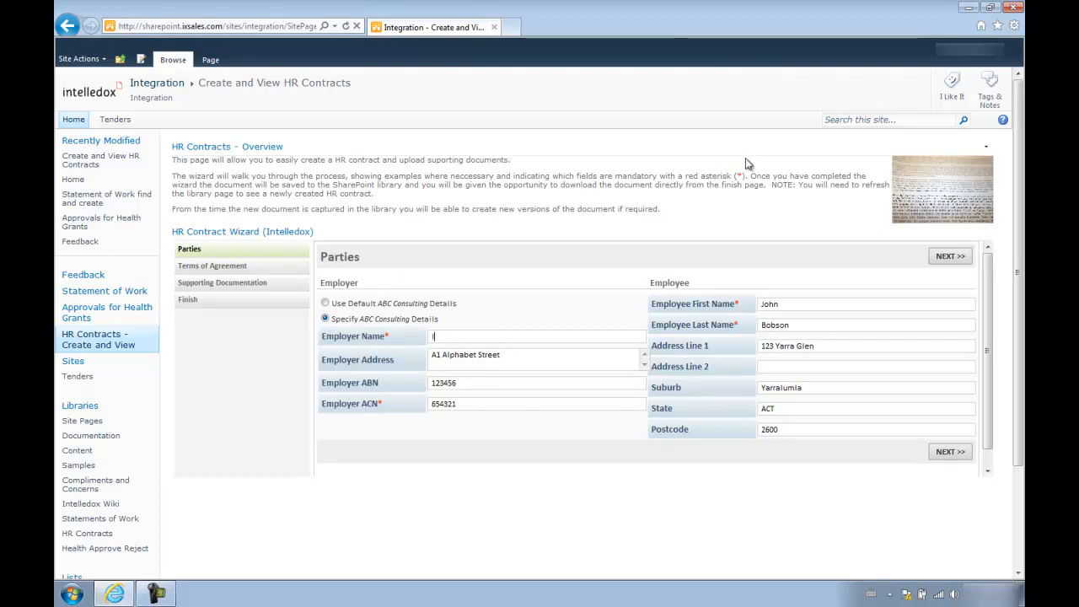
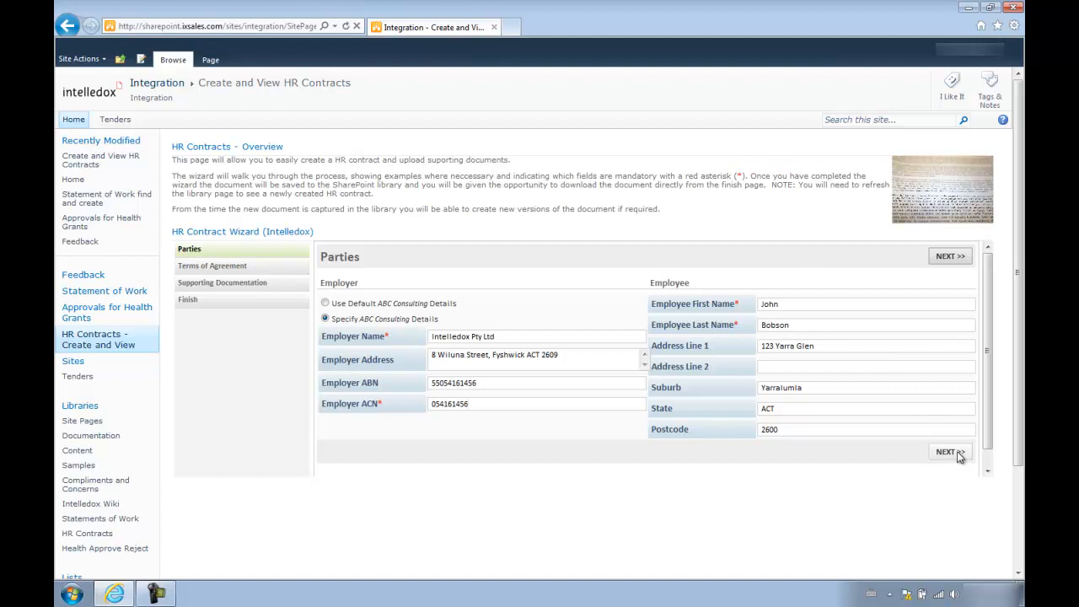
- On the Terms step, set contract date 19/04/2011 and start date 20/04/2011
{"action": "left_click", "coordinate": [946, 452]}
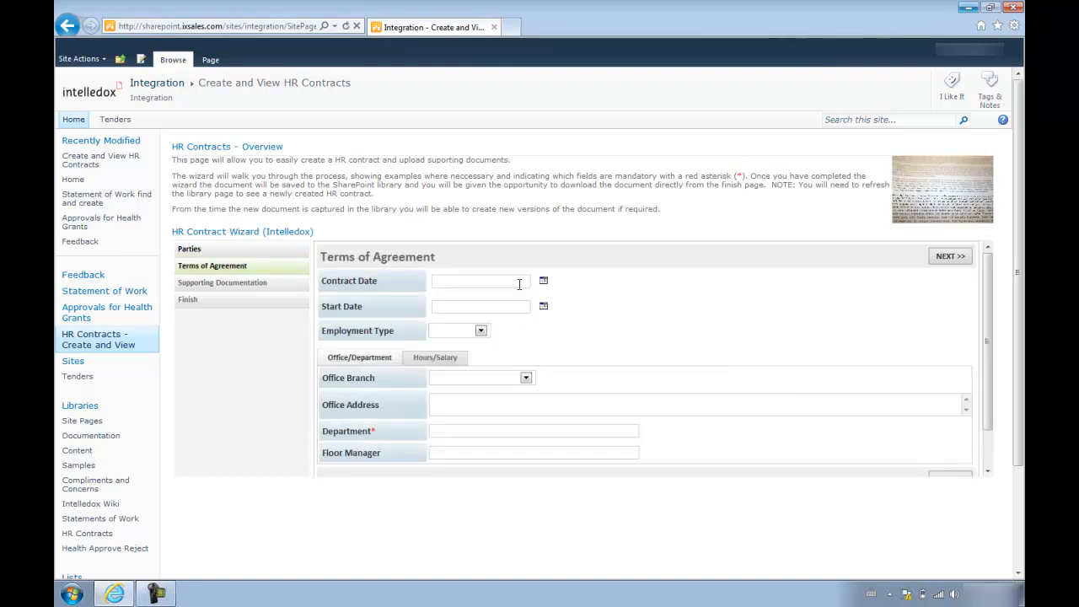
{"action": "mouse_move", "coordinate": [745, 175]}
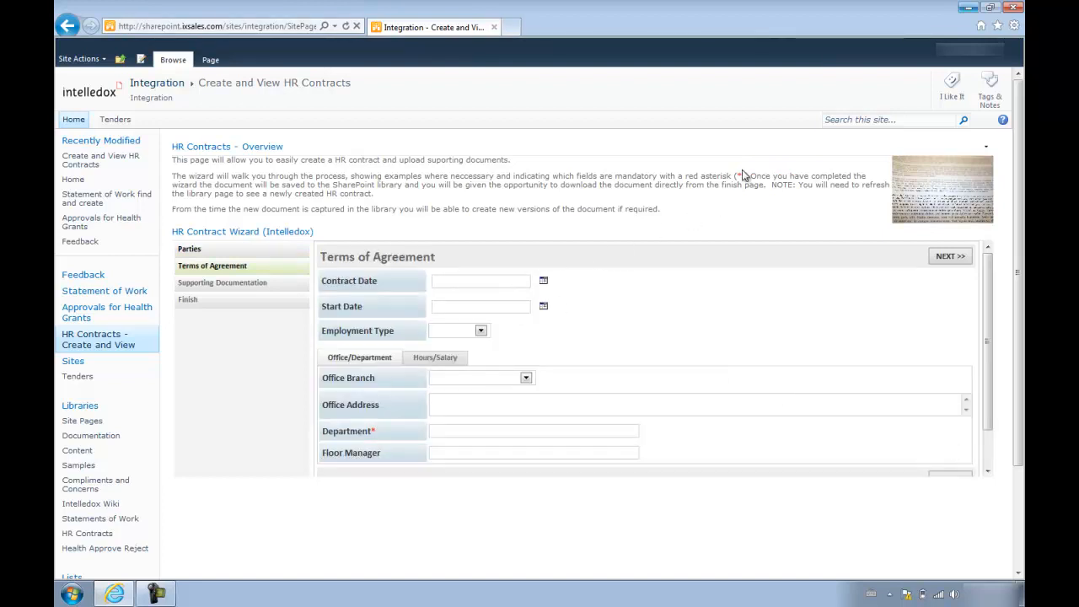
{"action": "type", "text": "19/04"}
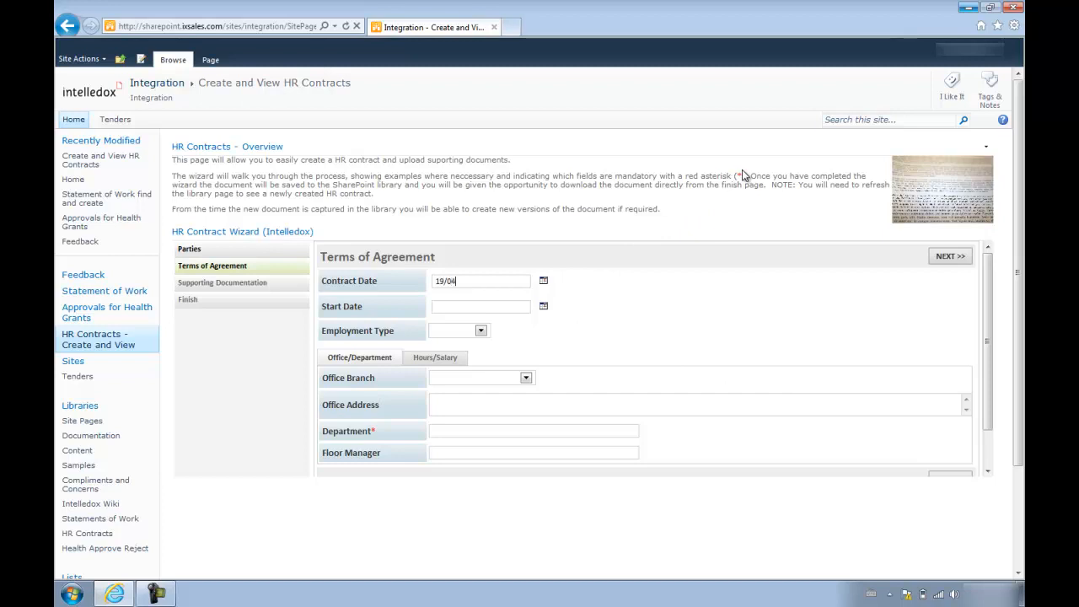
{"action": "type", "text": "/2011"}
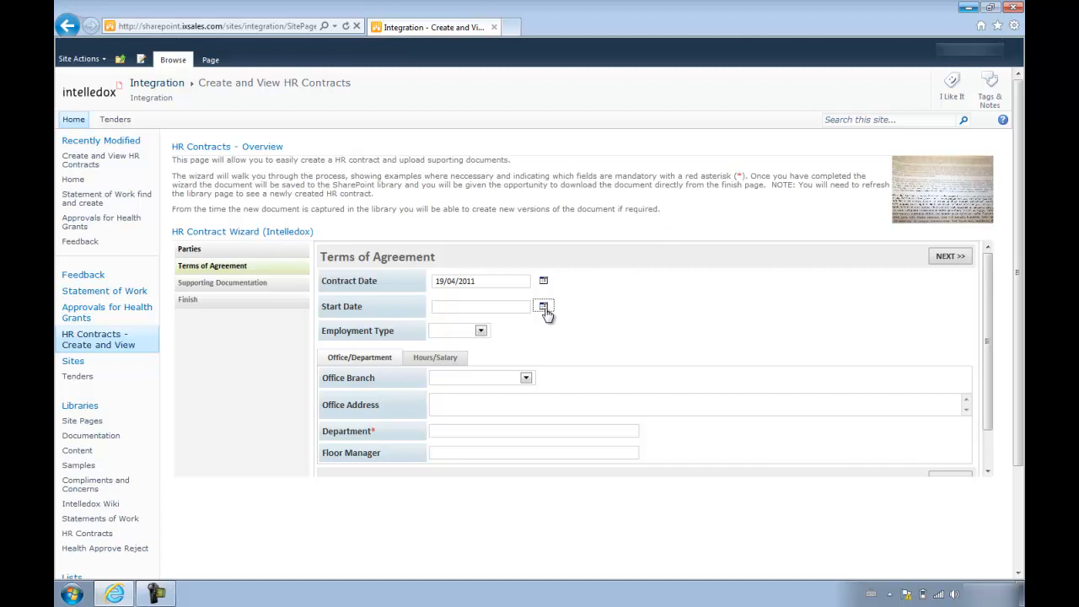
{"action": "left_click", "coordinate": [543, 307]}
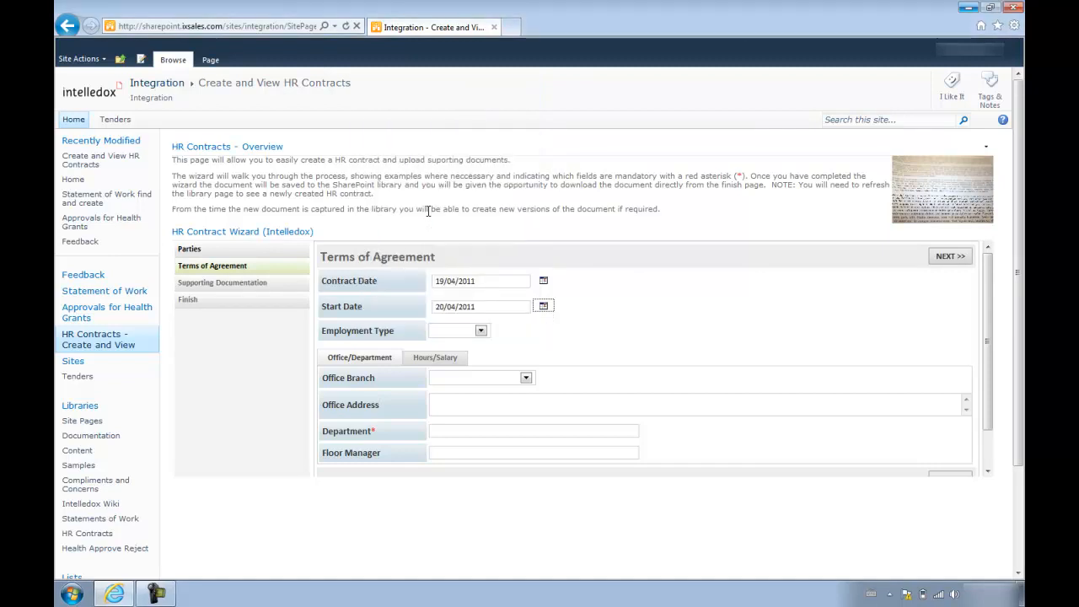
{"action": "mouse_move", "coordinate": [519, 334]}
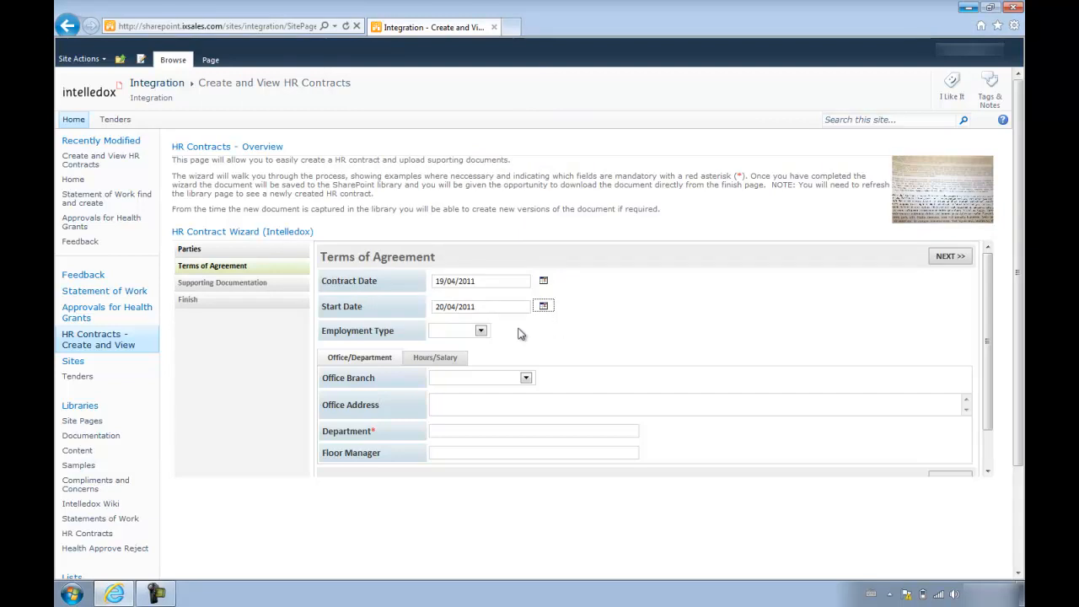
{"action": "left_click", "coordinate": [480, 329]}
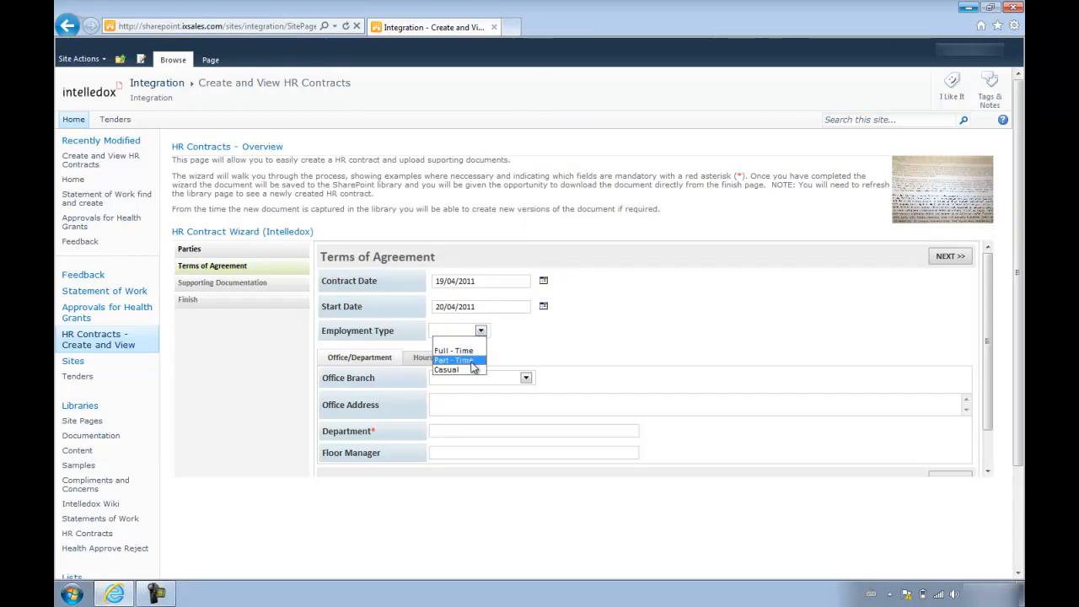
{"action": "left_click", "coordinate": [453, 361]}
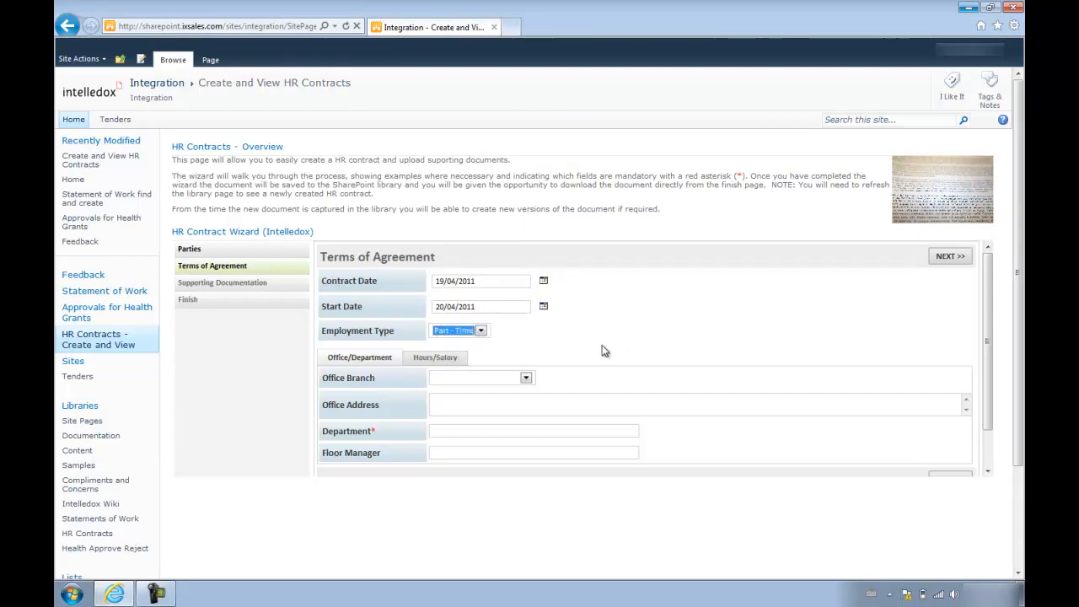
{"action": "left_click", "coordinate": [526, 378]}
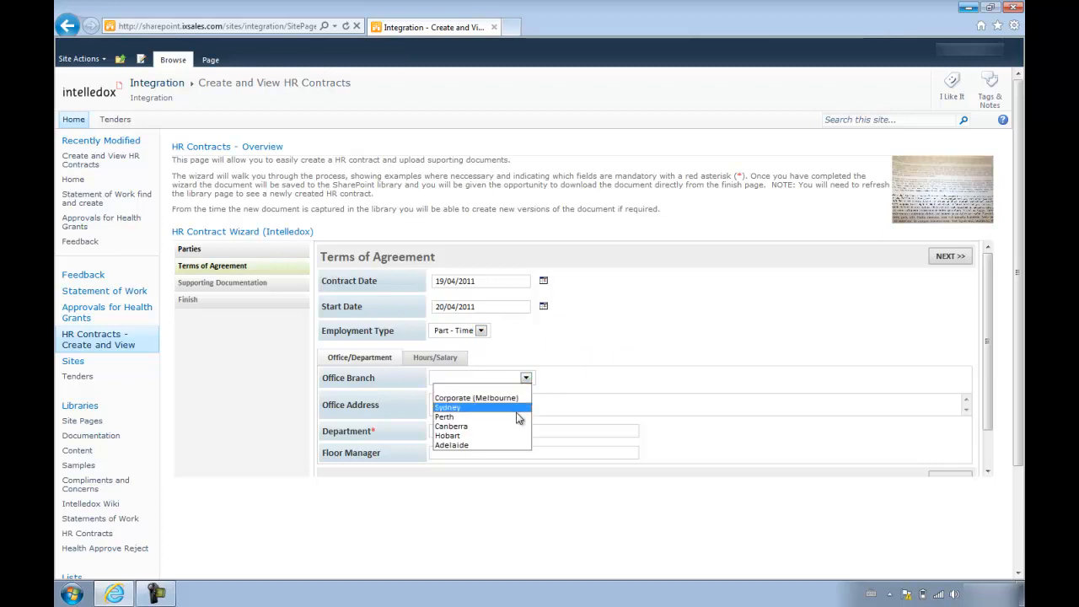
{"action": "left_click", "coordinate": [452, 425]}
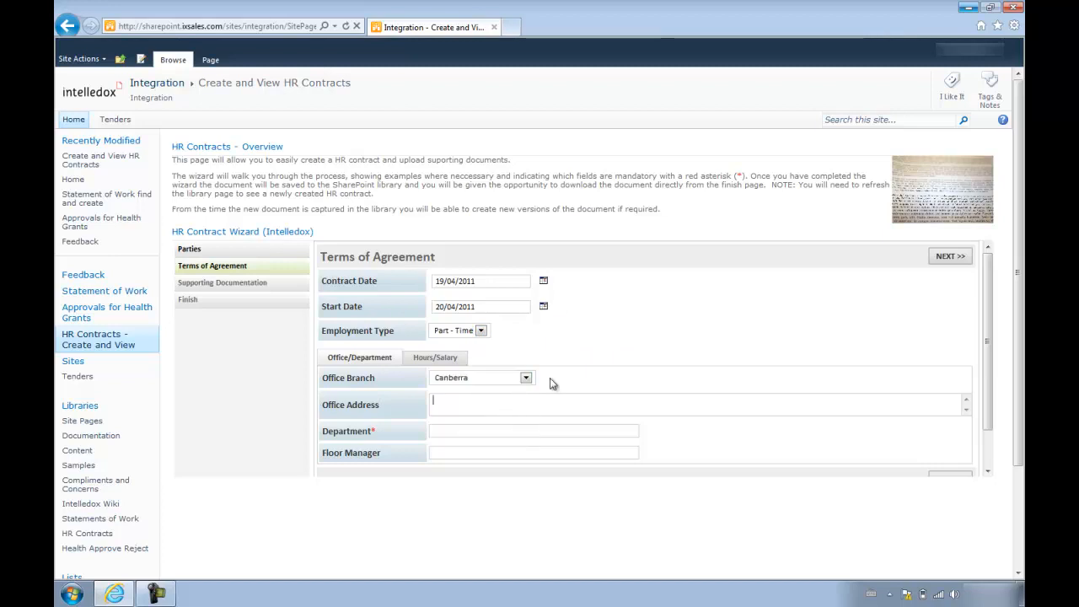
{"action": "type", "text": "8 Wiluna Street, Fyshwick A"}
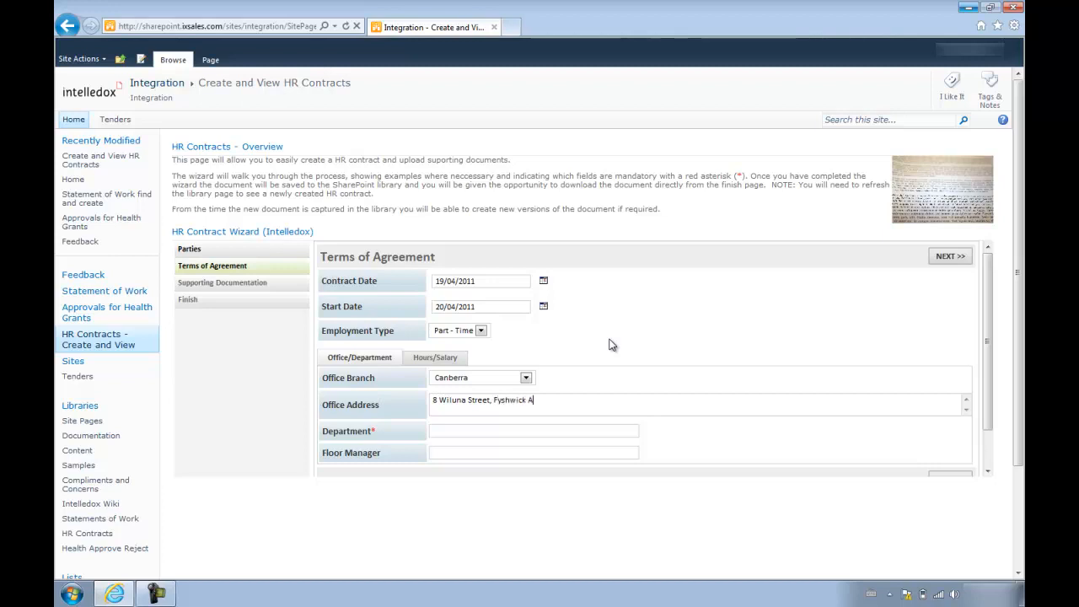
{"action": "type", "text": "Testing"}
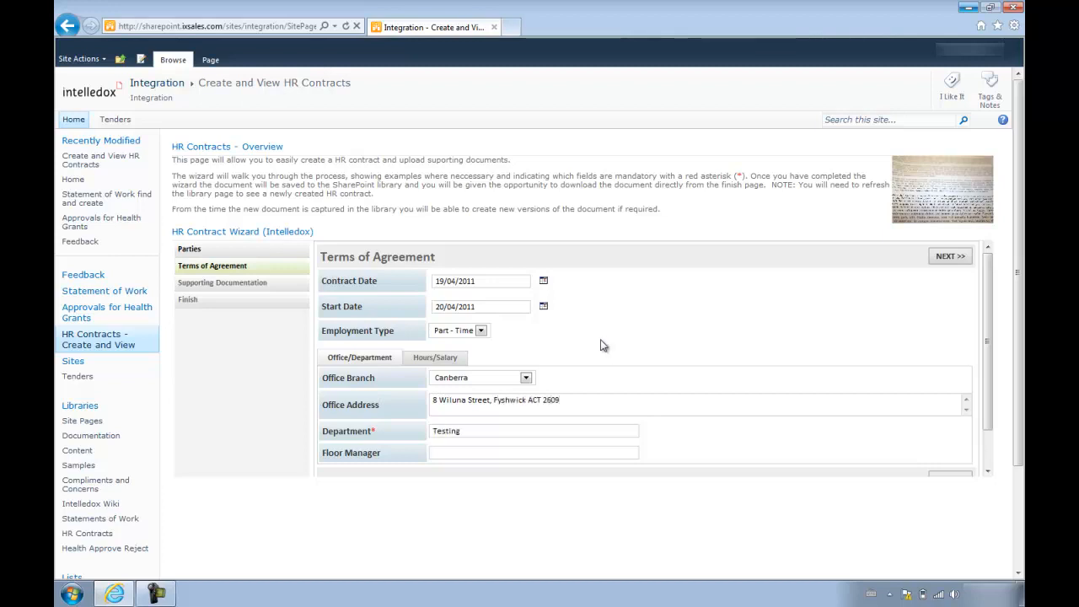
- Set work hours 8.30am - 1.00pm and salary rate $18,000 per annum
{"action": "left_click", "coordinate": [435, 358]}
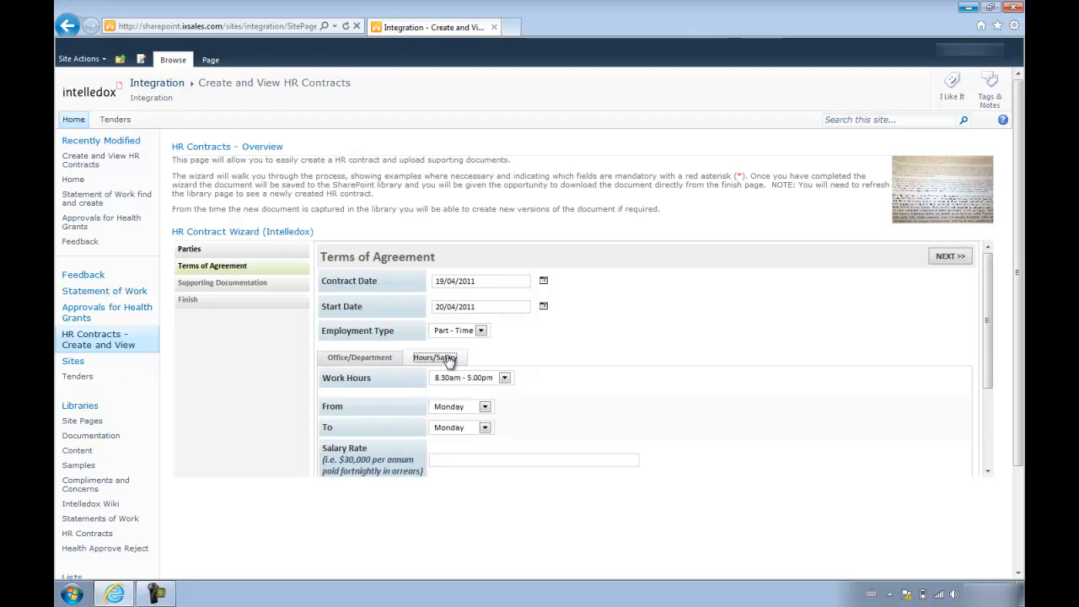
{"action": "left_click", "coordinate": [504, 378]}
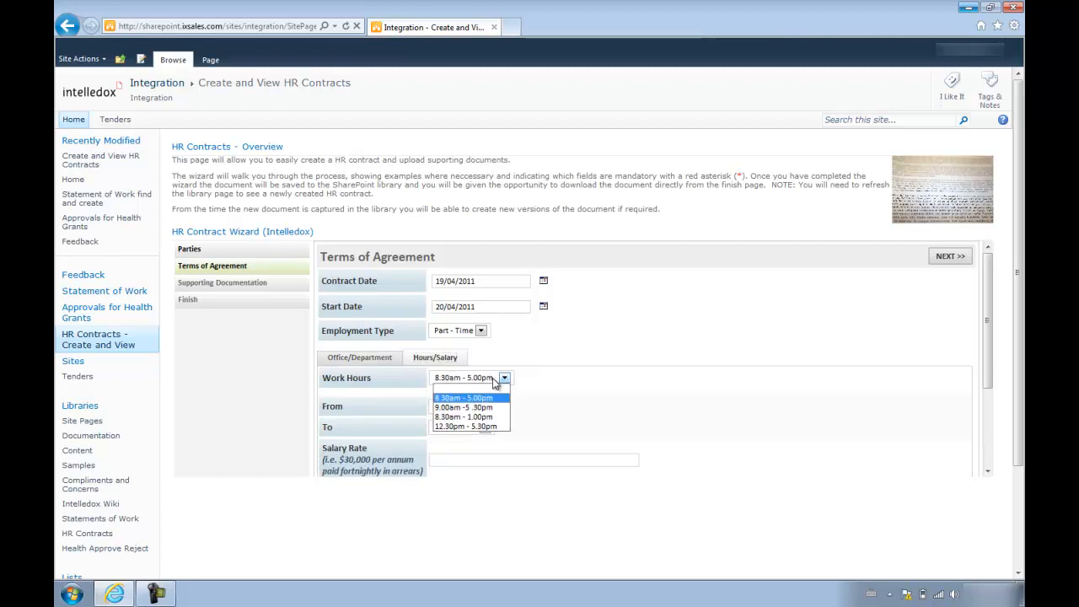
{"action": "left_click", "coordinate": [462, 416]}
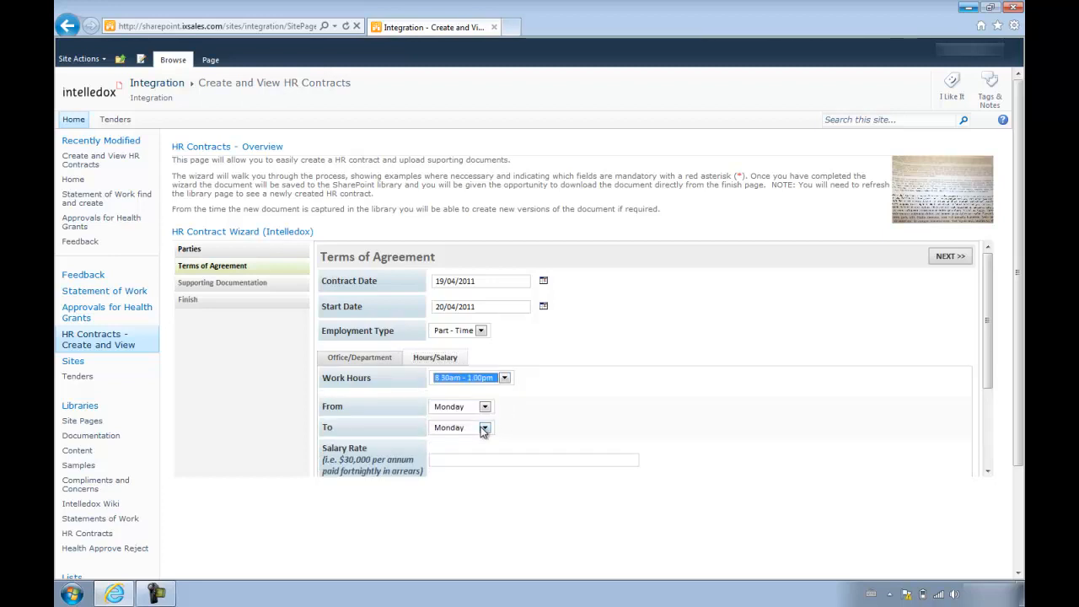
{"action": "left_click", "coordinate": [484, 428]}
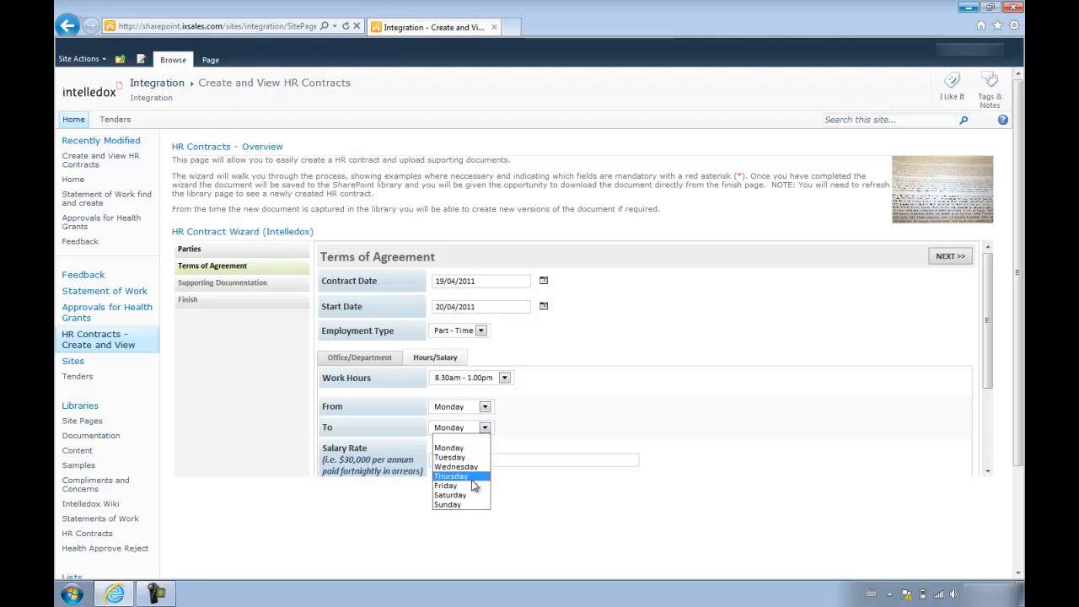
{"action": "left_click", "coordinate": [451, 475]}
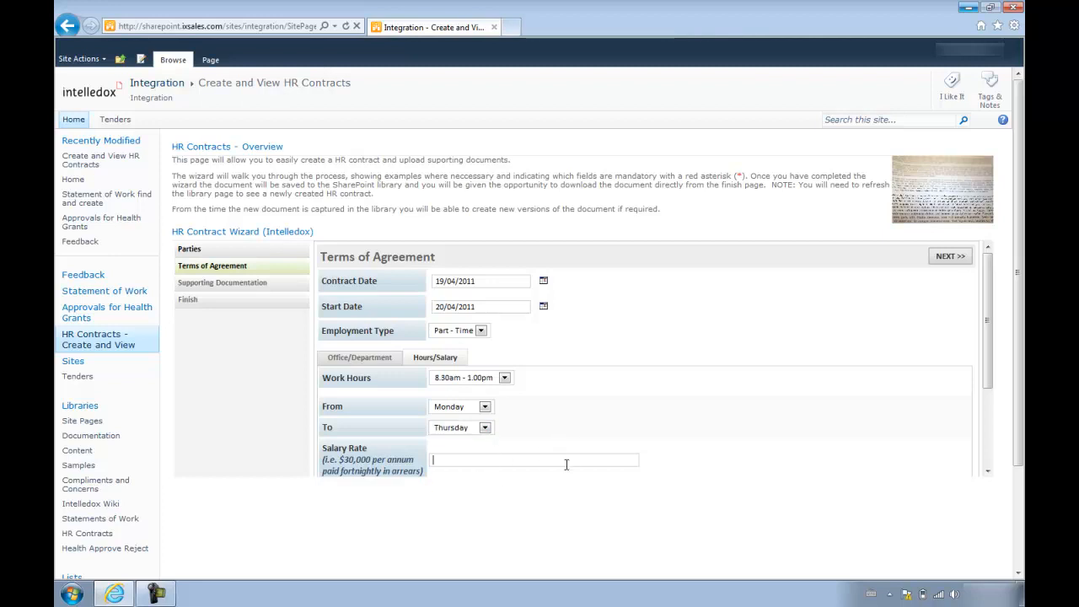
{"action": "type", "text": "$18,000 per annum paid weekly in a"}
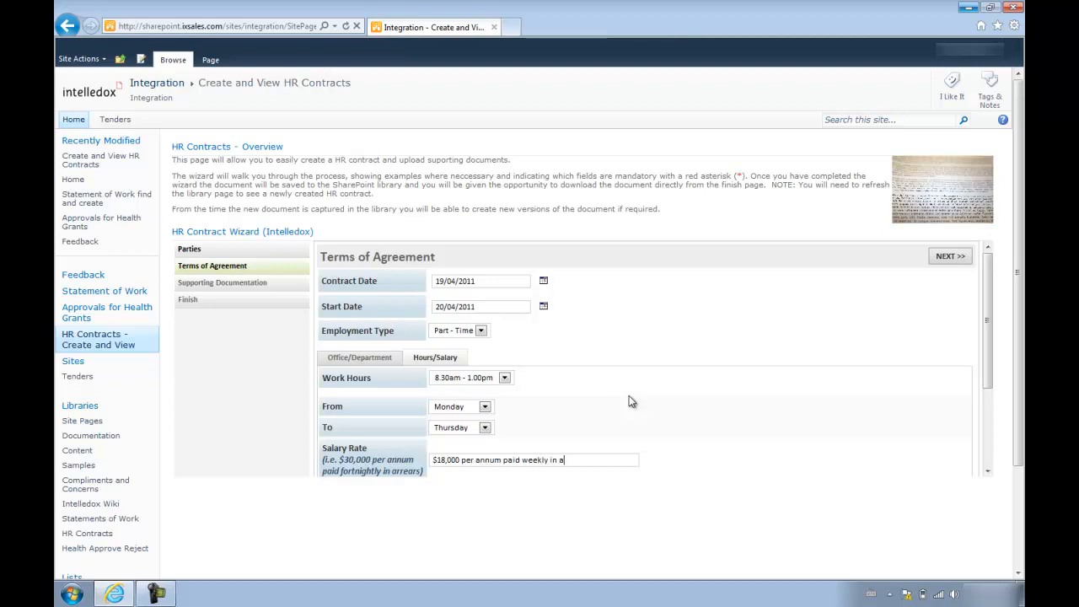
{"action": "left_click", "coordinate": [359, 357]}
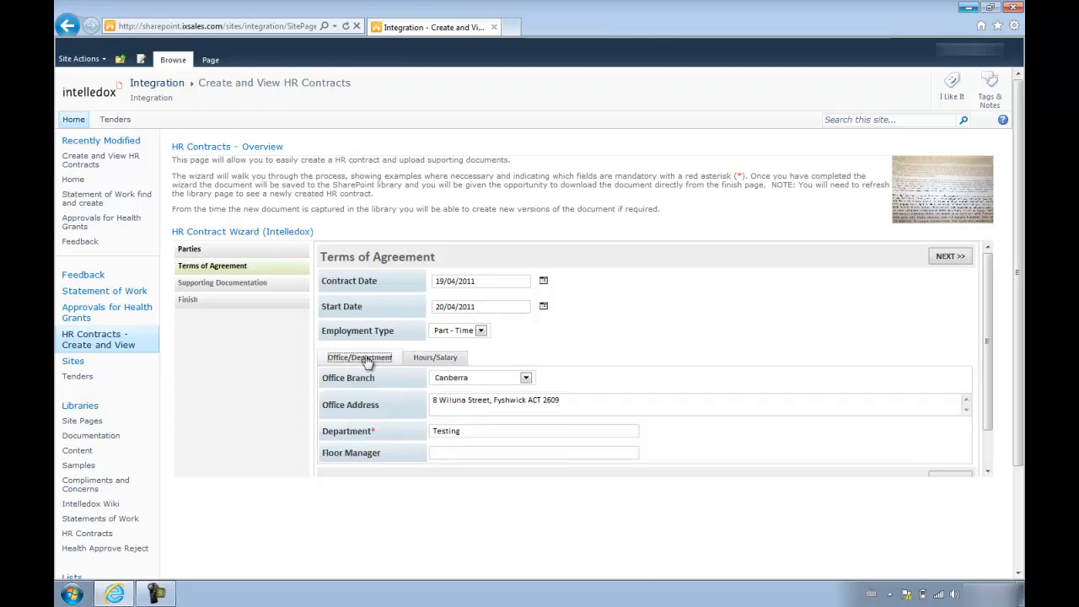
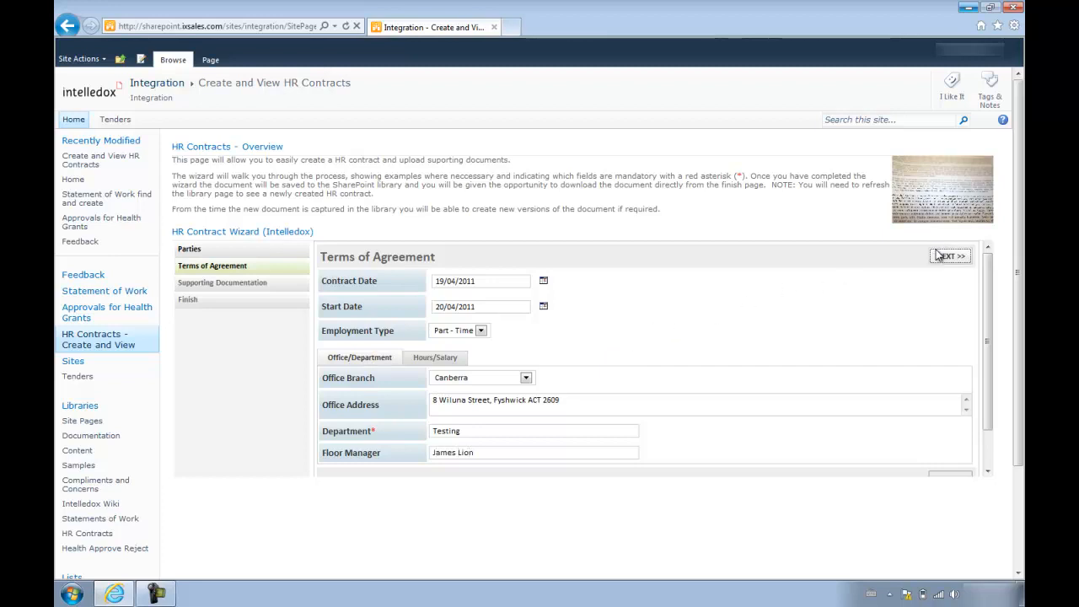
- Upload the CV file from the documents library as supporting documentation
{"action": "left_click", "coordinate": [951, 256]}
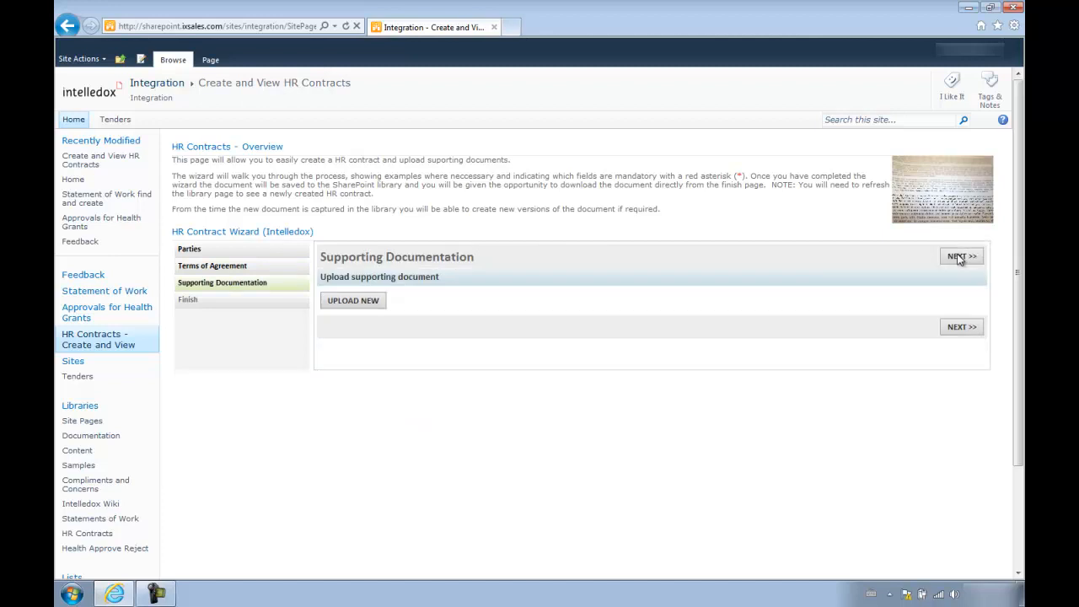
{"action": "mouse_move", "coordinate": [352, 301]}
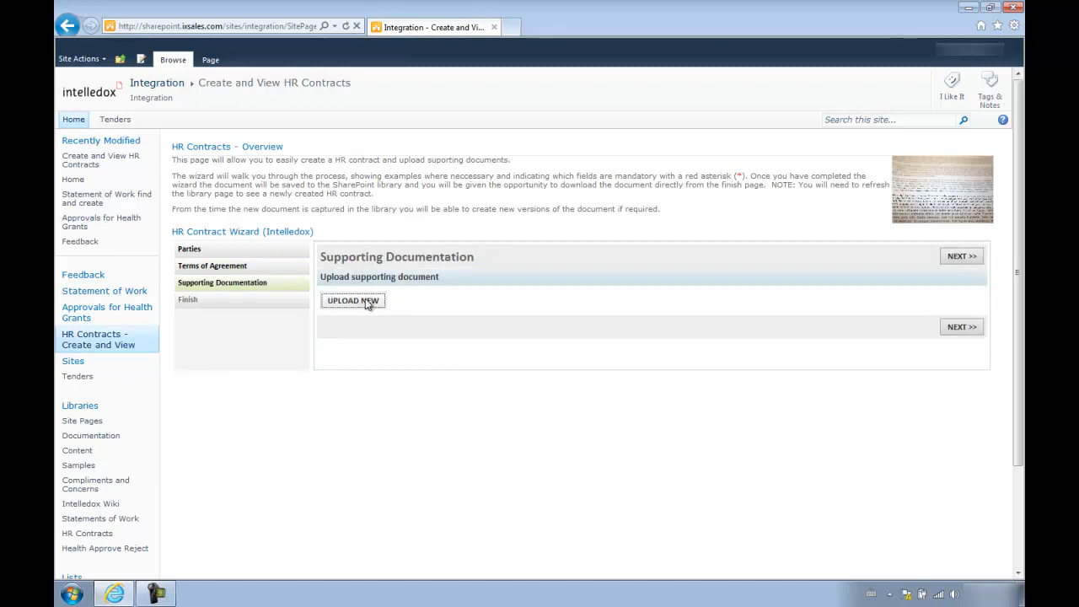
{"action": "left_click", "coordinate": [352, 300]}
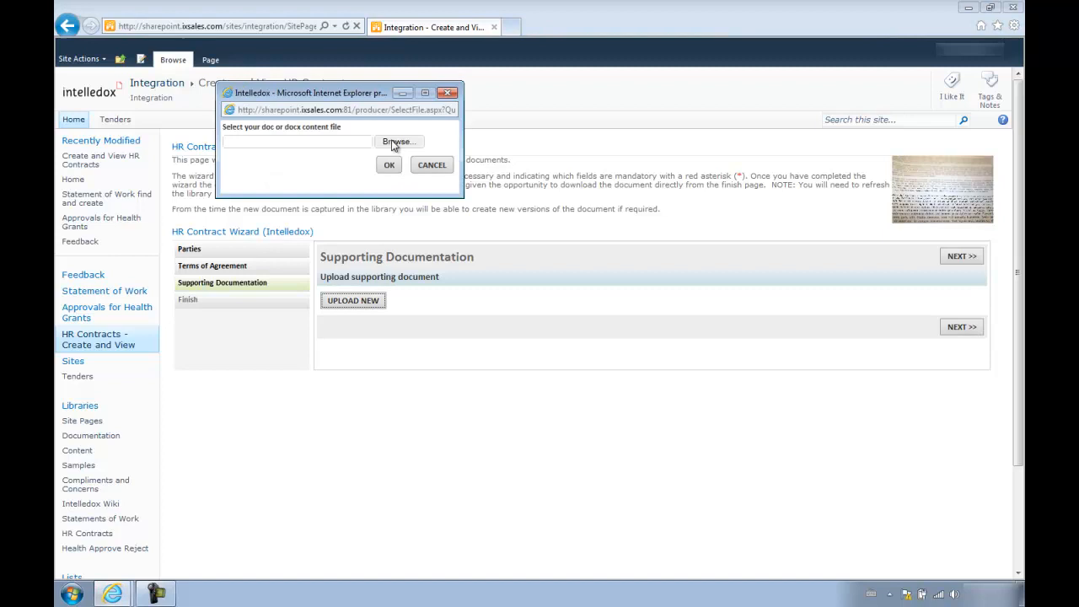
{"action": "left_click", "coordinate": [398, 141]}
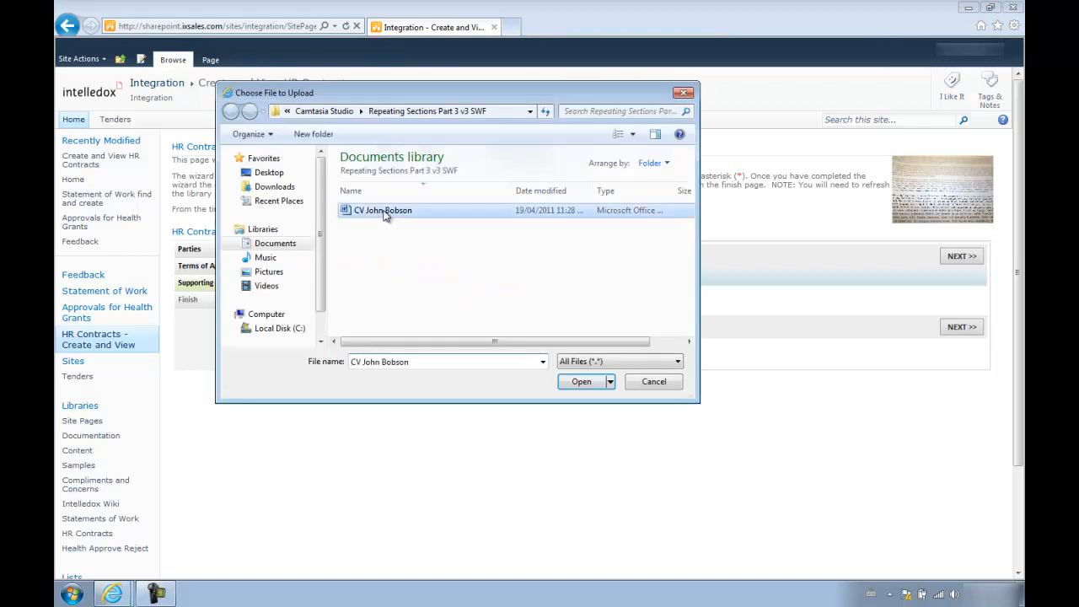
{"action": "left_click", "coordinate": [580, 381]}
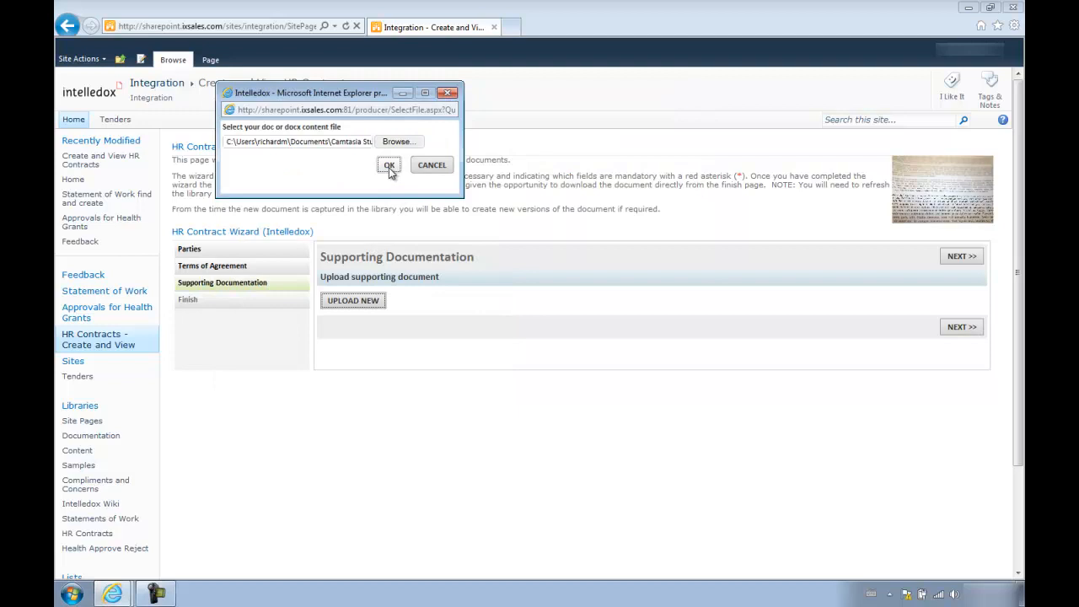
{"action": "left_click", "coordinate": [388, 166]}
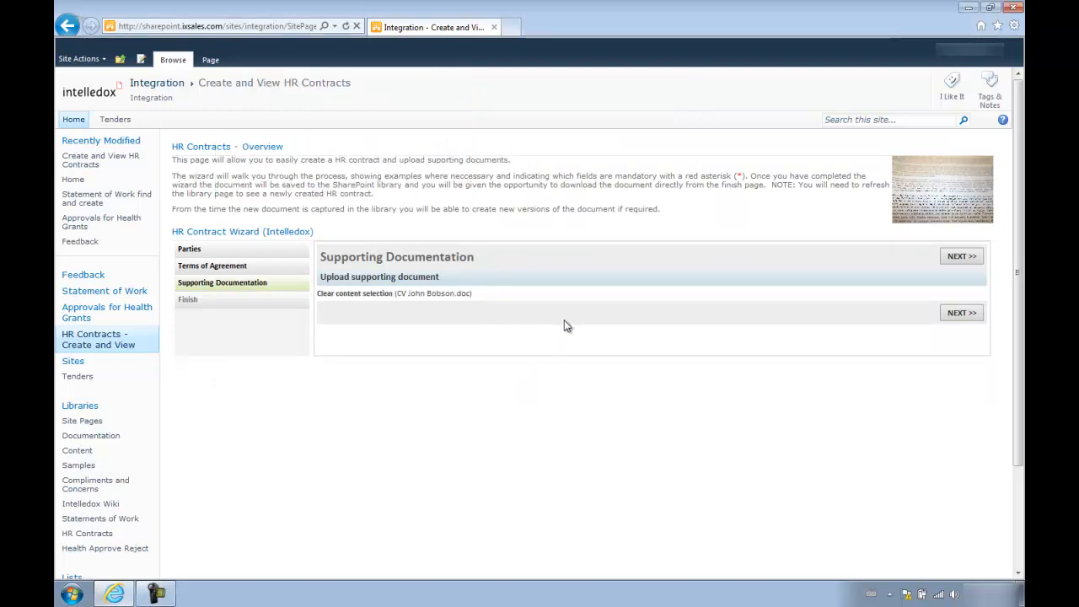
- Generate the contract documents and choose to open the Employment Contract
{"action": "left_click", "coordinate": [961, 312]}
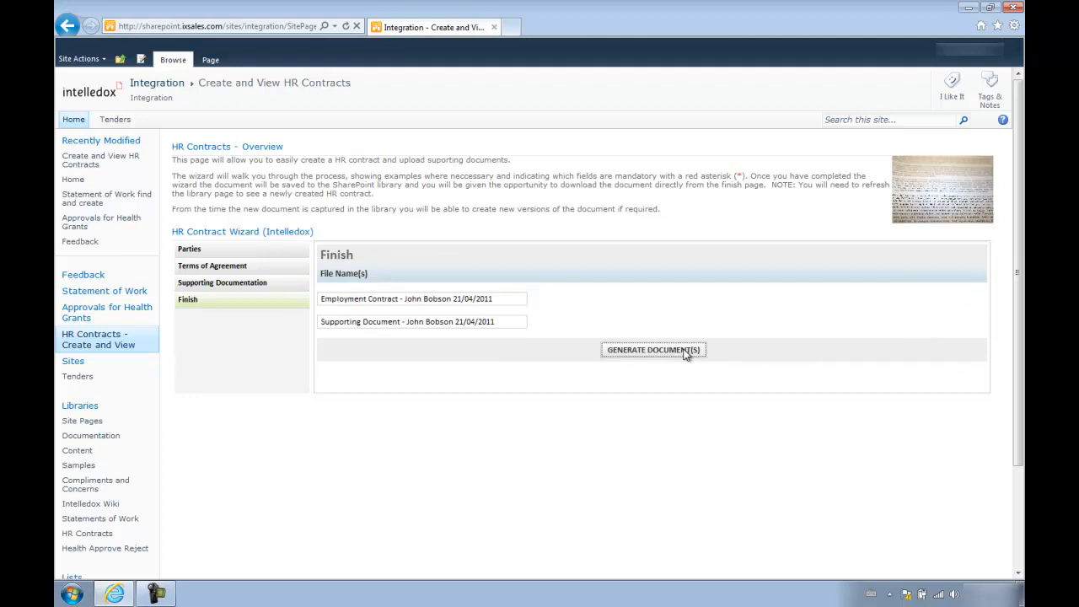
{"action": "left_click", "coordinate": [652, 349]}
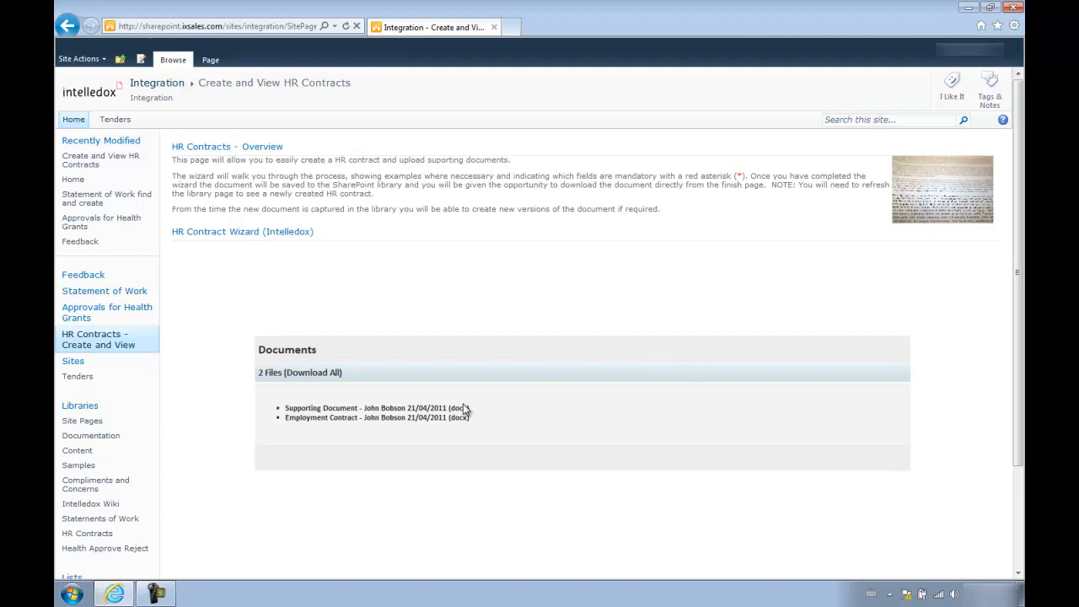
{"action": "left_click", "coordinate": [377, 418]}
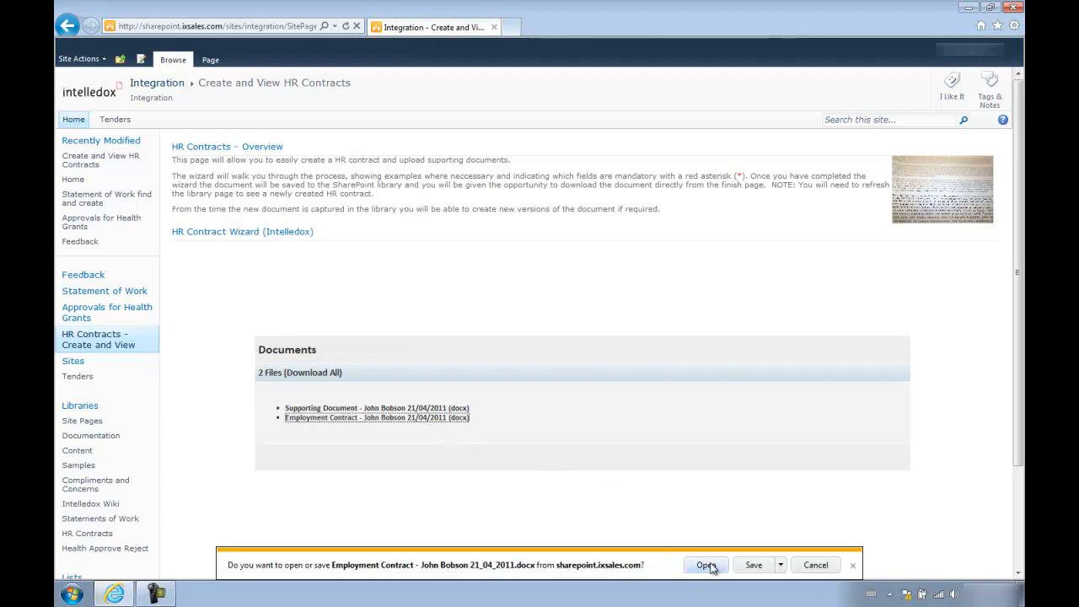
- Read the part-time employment contract in Word through to the signature page and back
{"action": "left_click", "coordinate": [705, 565]}
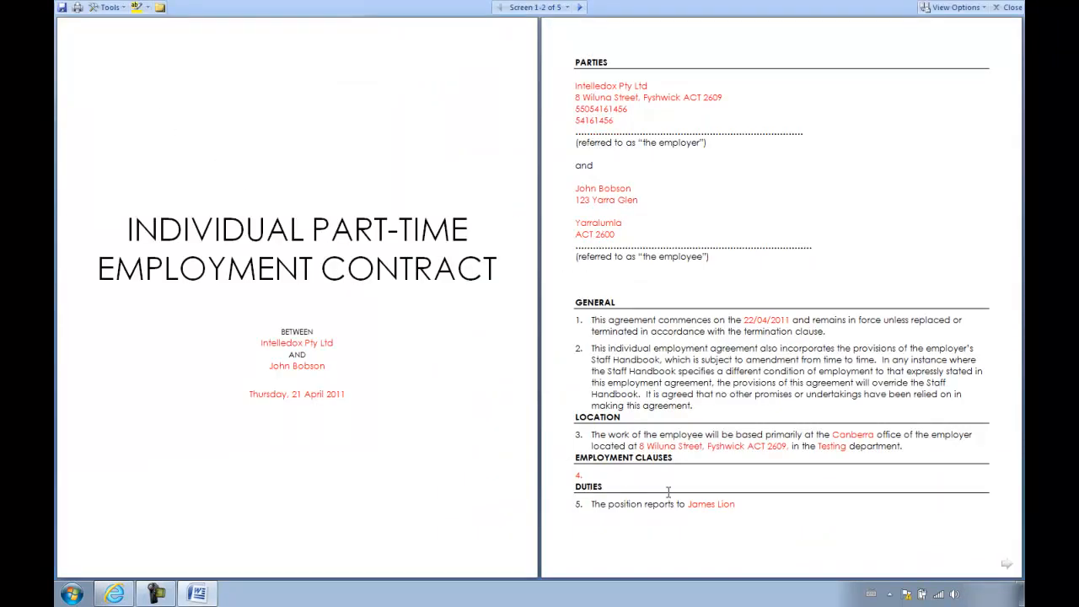
{"action": "left_click", "coordinate": [579, 7]}
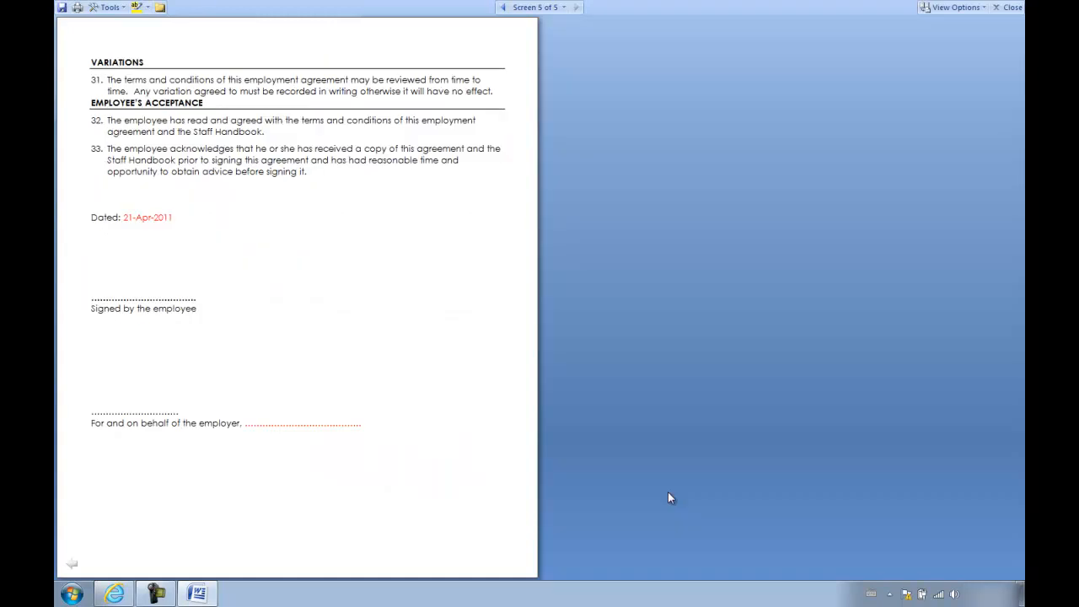
{"action": "left_click", "coordinate": [503, 7]}
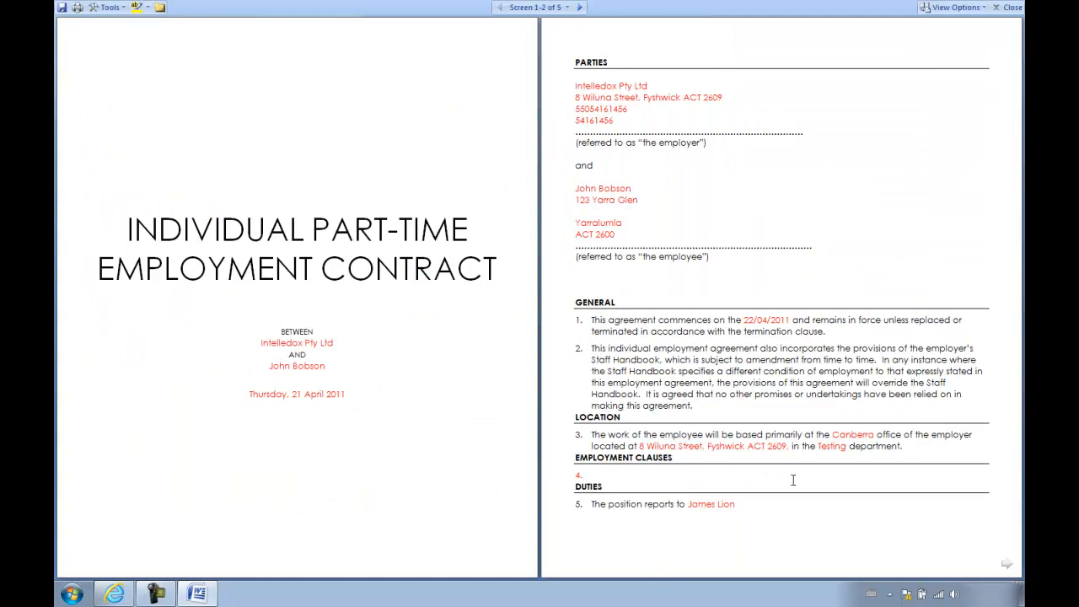
{"action": "mouse_move", "coordinate": [1012, 7]}
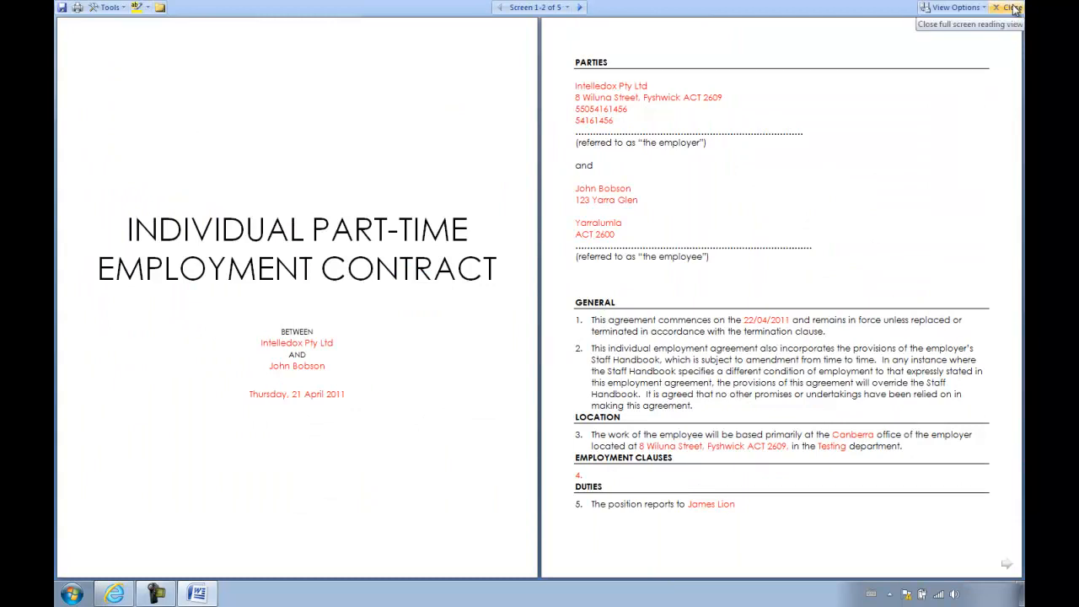
- Close the full screen reading view to return to the SharePoint wizard page
{"action": "left_click", "coordinate": [1012, 7]}
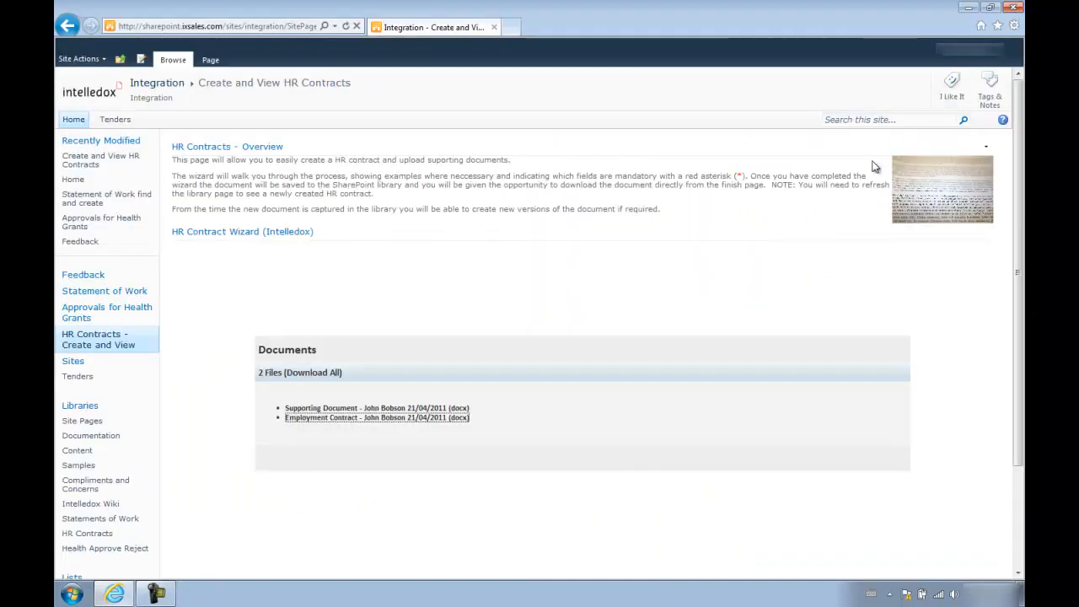
{"action": "mouse_move", "coordinate": [250, 317]}
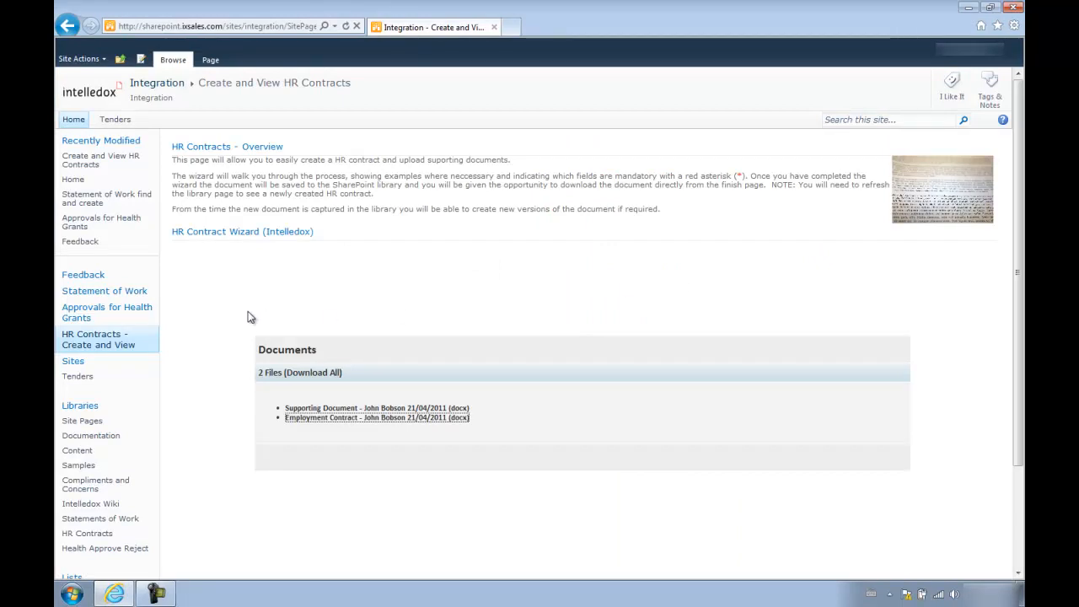
{"action": "mouse_move", "coordinate": [121, 344]}
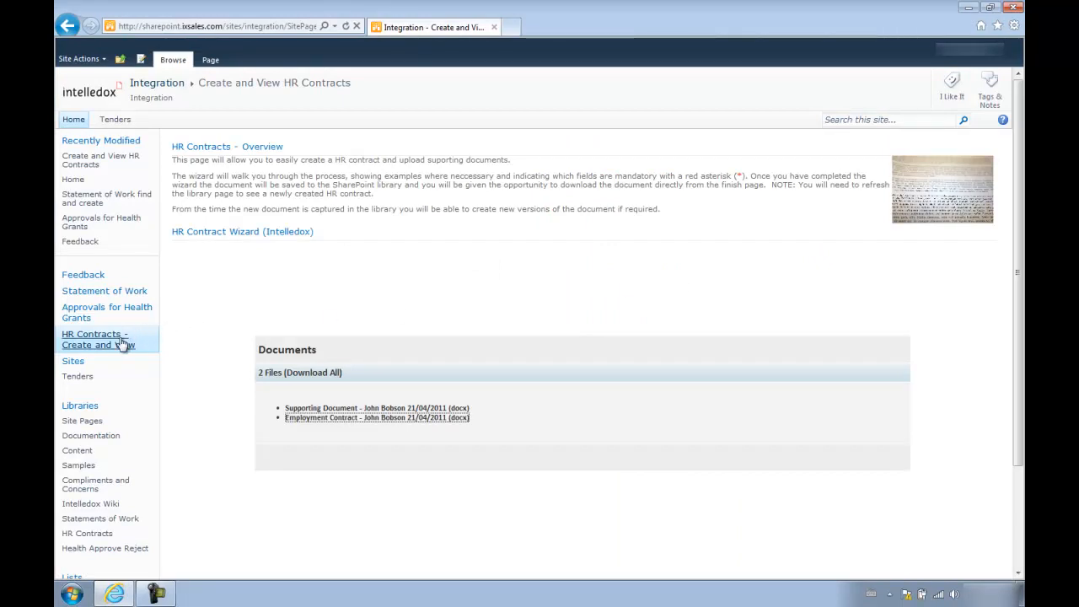
{"action": "mouse_move", "coordinate": [81, 421]}
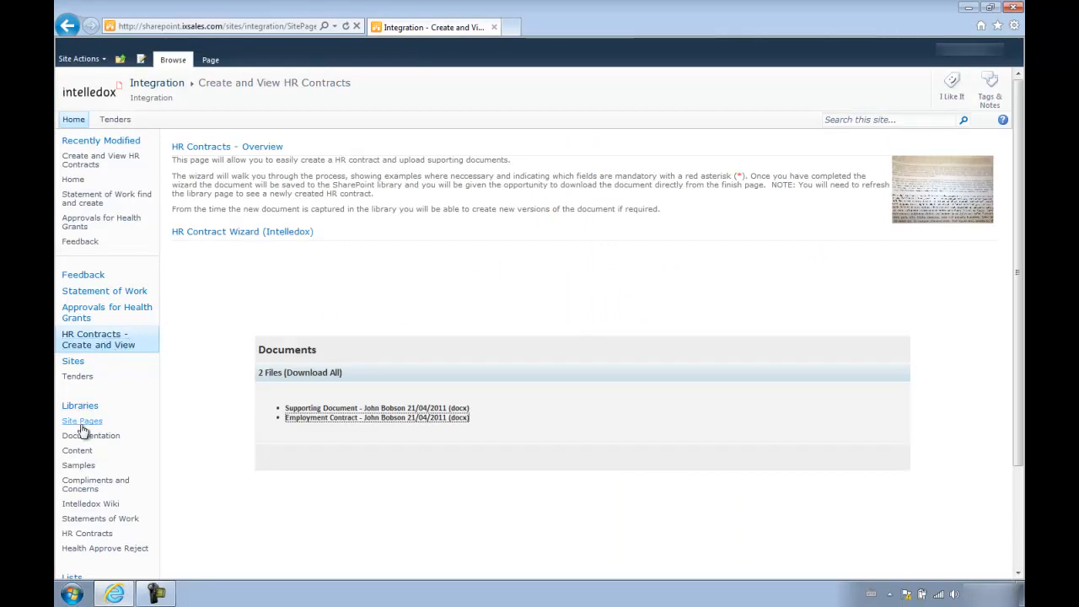
{"action": "mouse_move", "coordinate": [92, 560]}
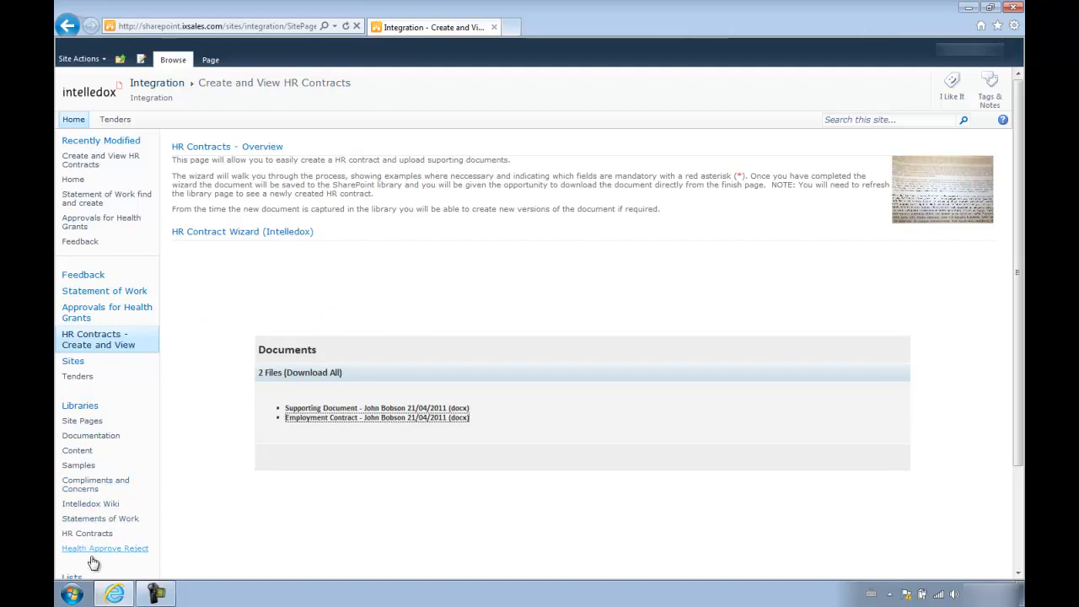
- Open the HR Contracts library listing the contract and supporting document awaiting approval
{"action": "left_click", "coordinate": [88, 532]}
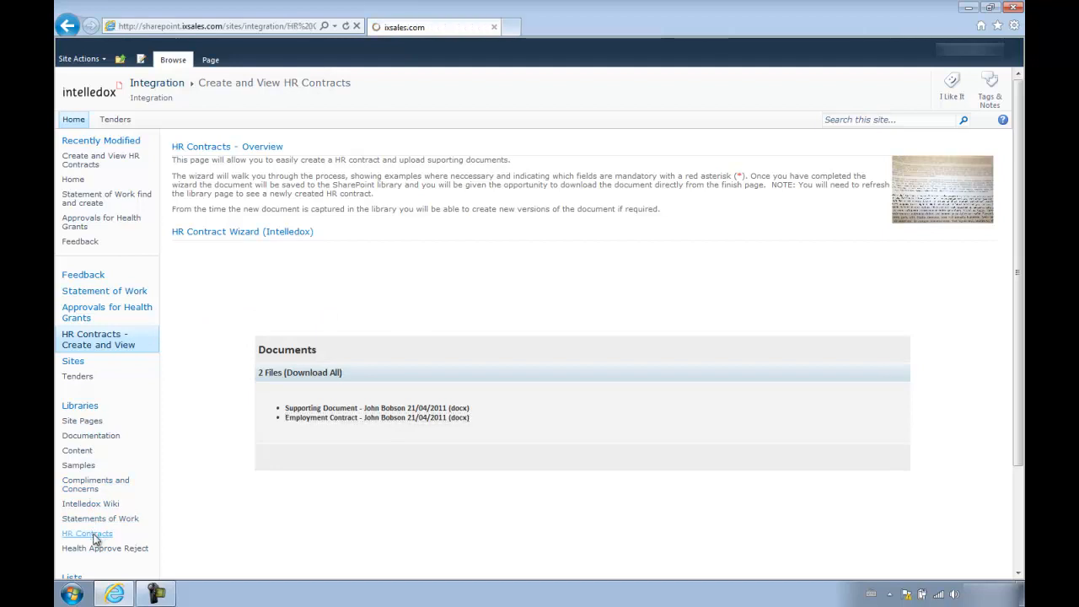
{"action": "left_click", "coordinate": [88, 533]}
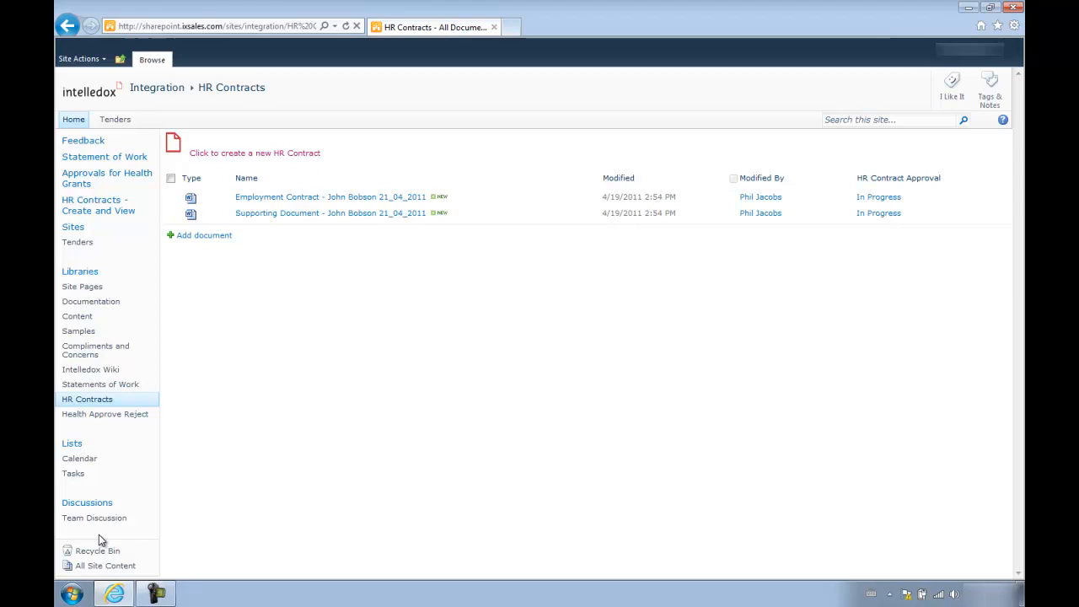
{"action": "mouse_move", "coordinate": [612, 307]}
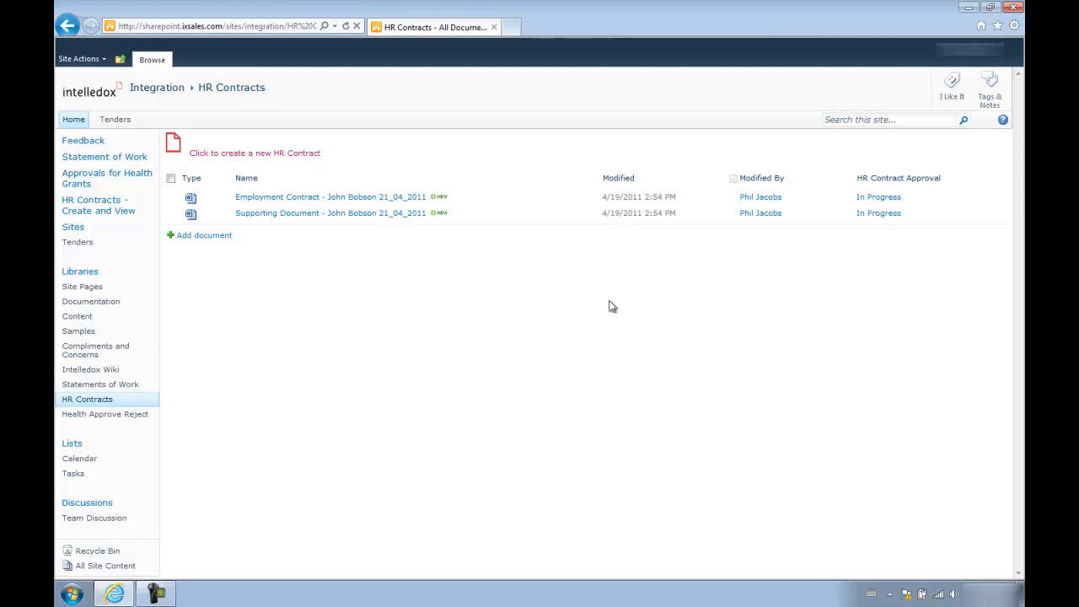
{"action": "mouse_move", "coordinate": [321, 283]}
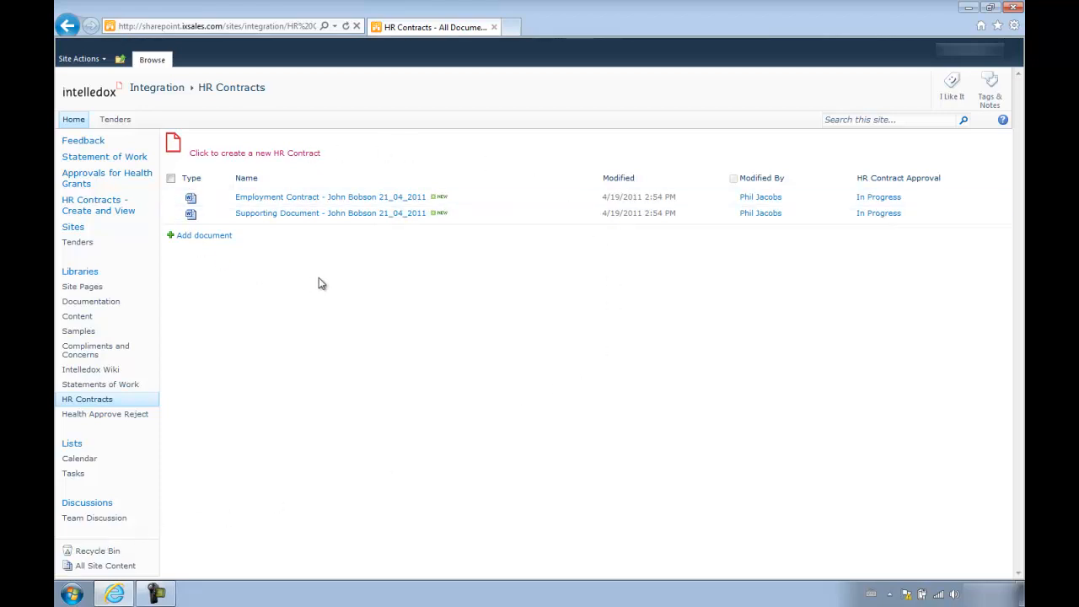
{"action": "mouse_move", "coordinate": [721, 129]}
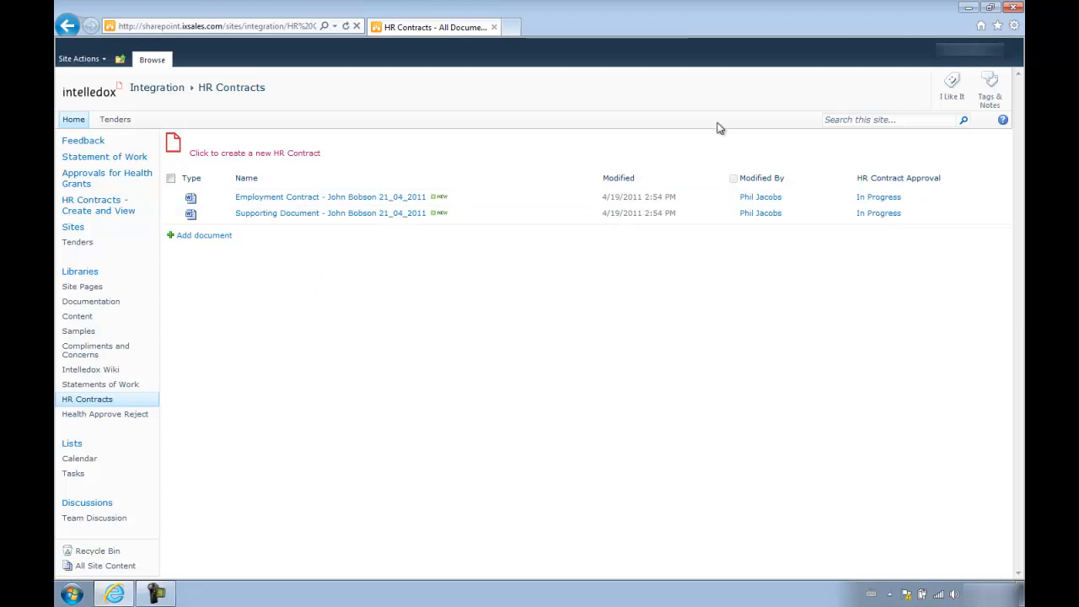